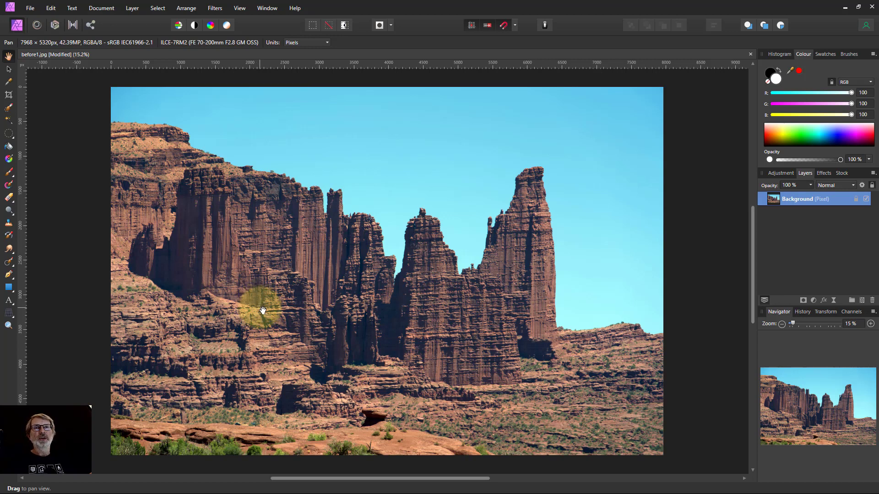
mouse_move(257, 305)
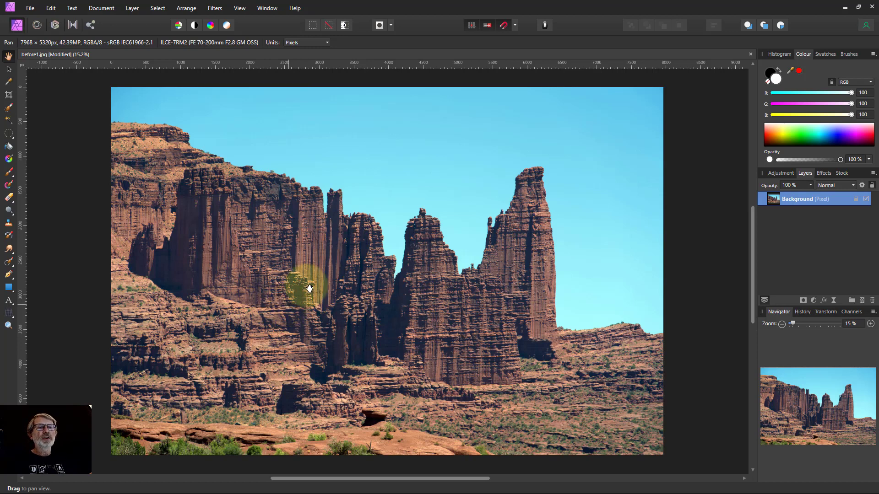
Apply Frequency Separation to the canyon photo: 2 px radius, Bilateral method, 50% tolerance
left_click(215, 8)
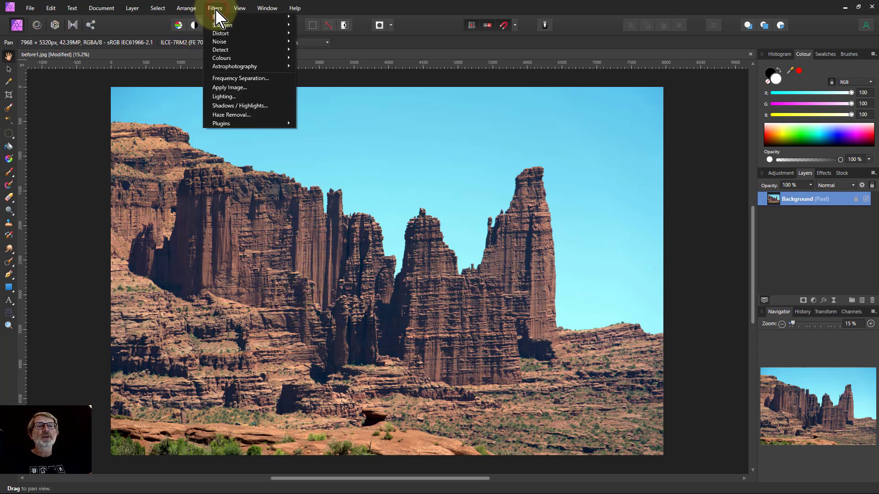
left_click(214, 7)
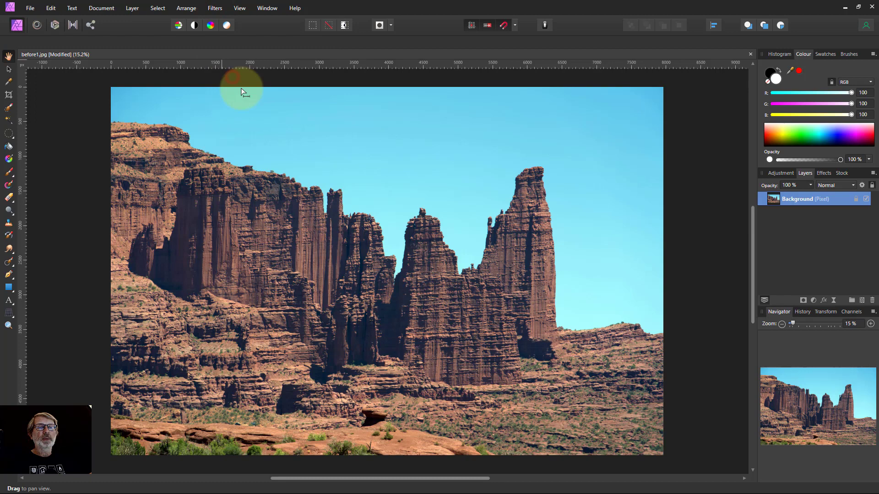
left_click(214, 7)
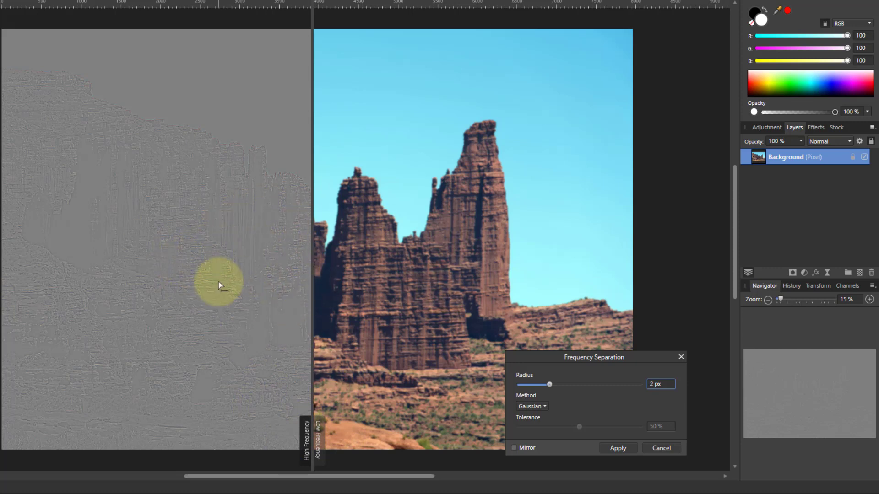
left_click(530, 407)
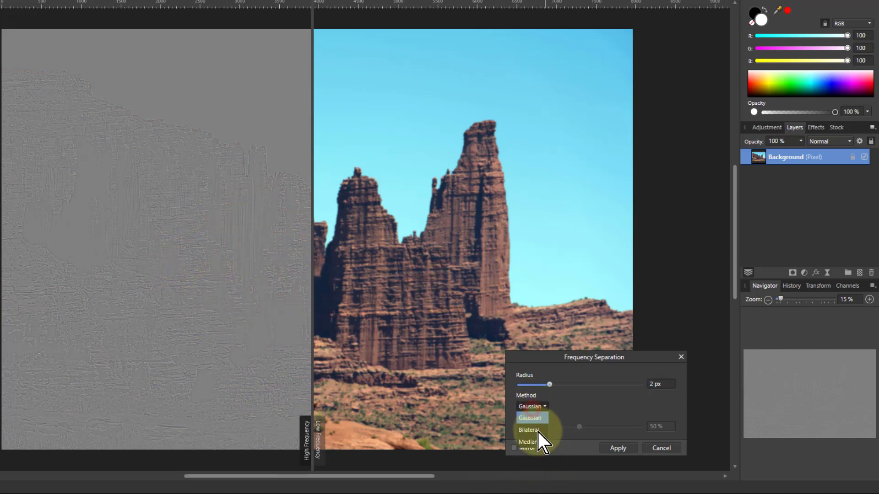
left_click(527, 430)
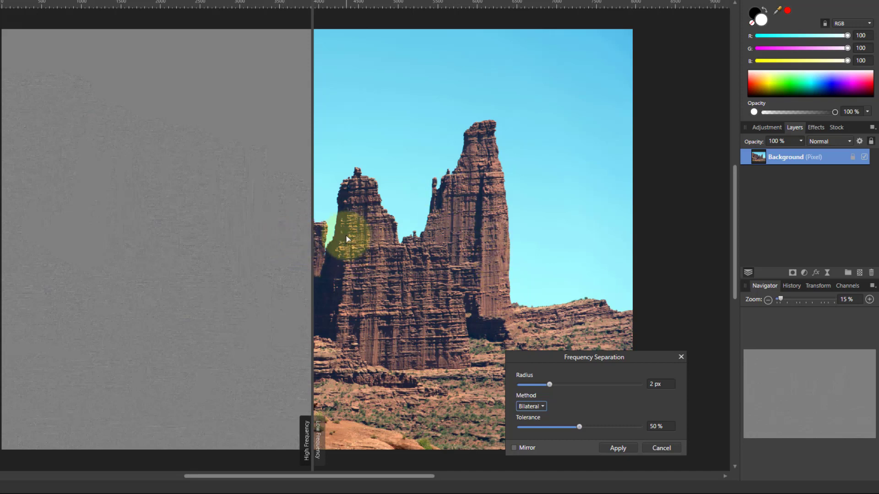
mouse_move(173, 264)
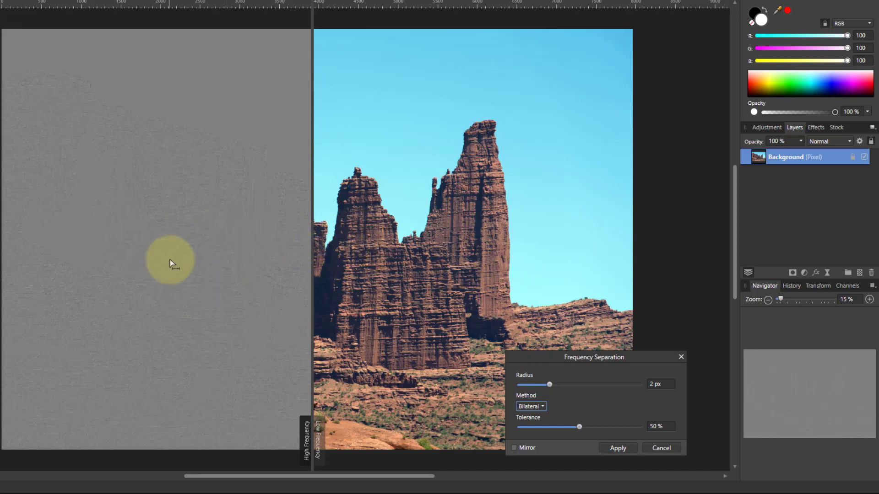
mouse_move(188, 280)
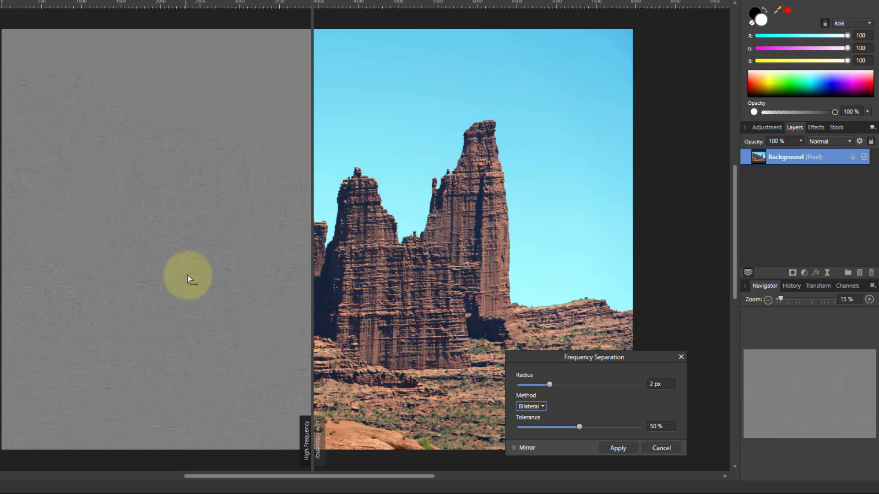
mouse_move(280, 280)
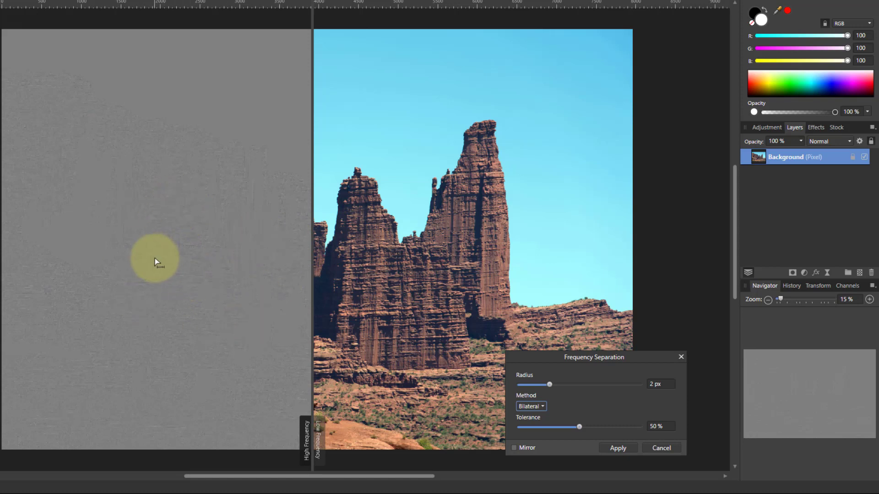
mouse_move(337, 322)
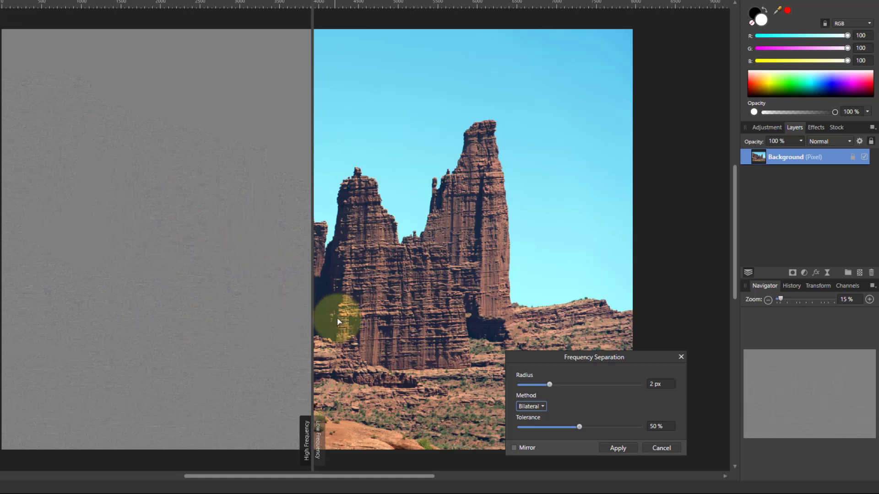
mouse_move(569, 387)
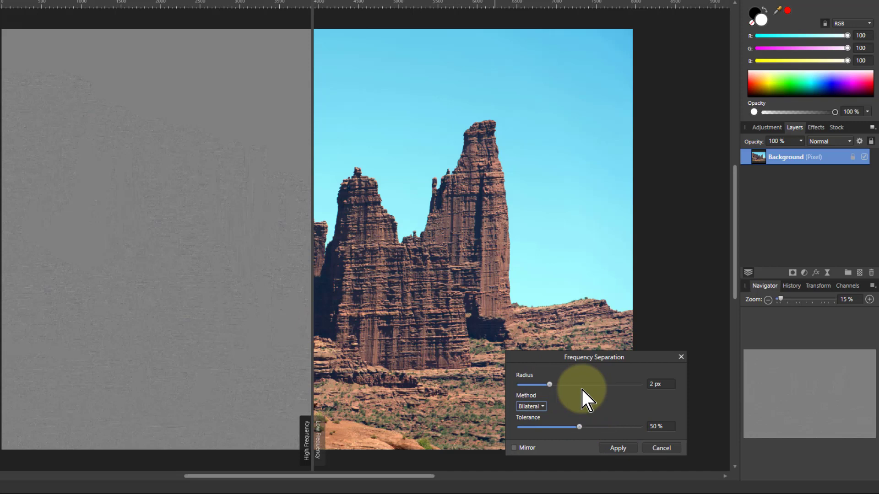
left_click(616, 447)
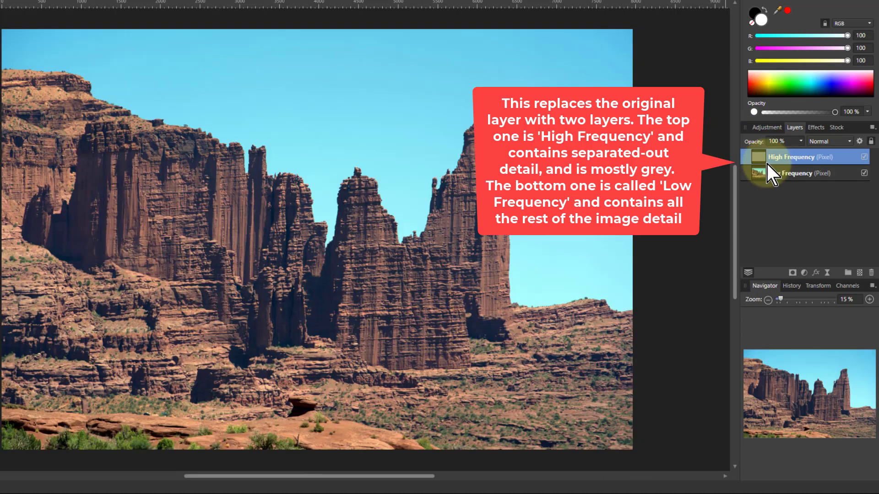
Rename the High Frequency layer 'Bilateral - noise' and select the Low Frequency layer
double_click(791, 157)
type("Bilateral - noise")
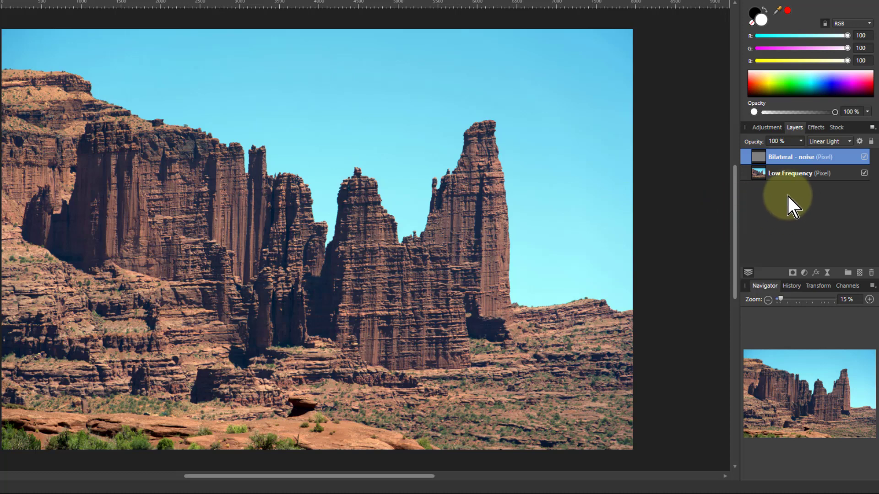
left_click(791, 173)
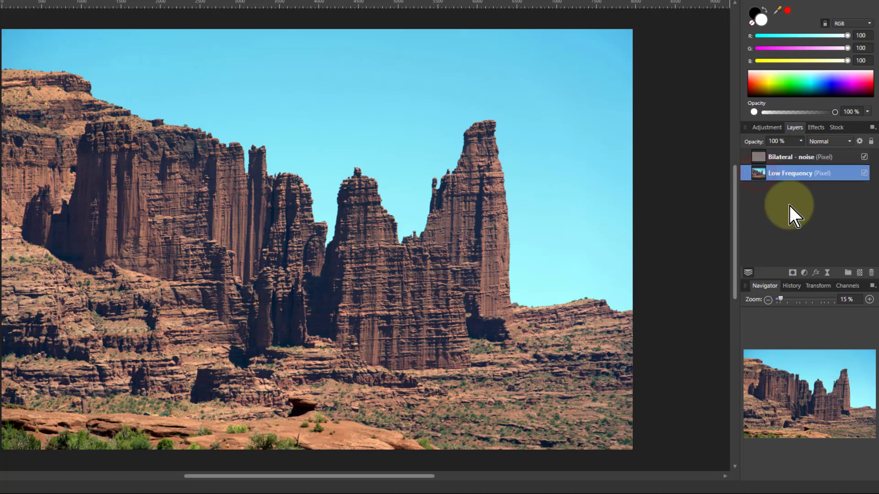
mouse_move(762, 184)
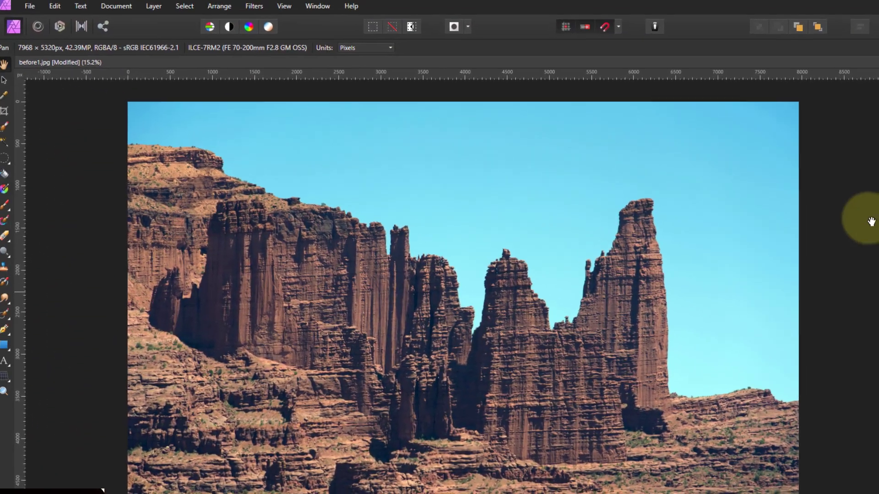
Apply a 1 px Gaussian frequency separation to the Low Frequency layer
left_click(254, 6)
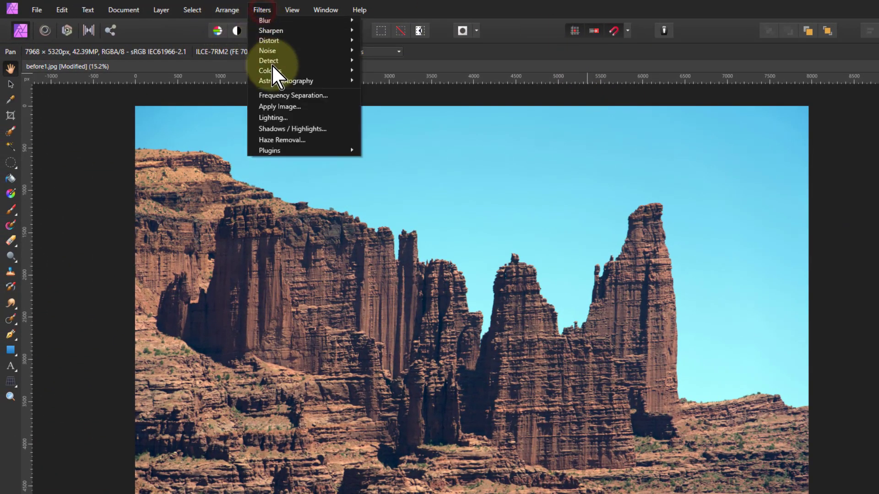
left_click(293, 95)
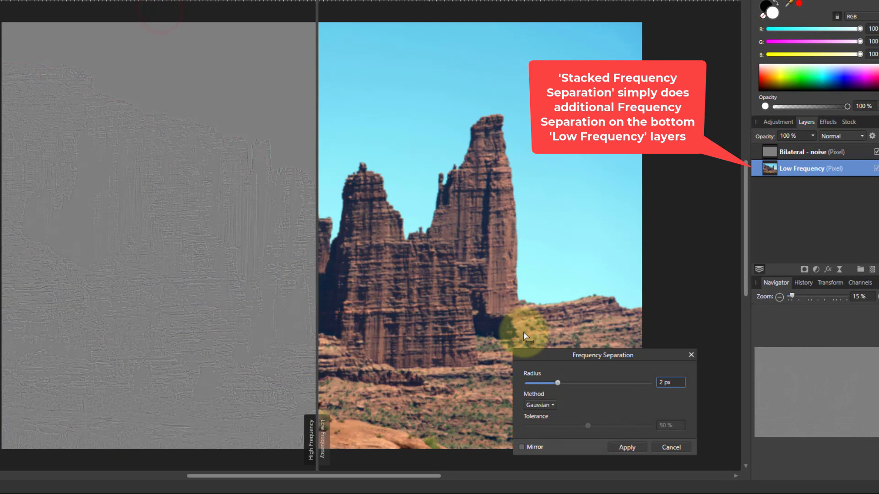
mouse_move(554, 384)
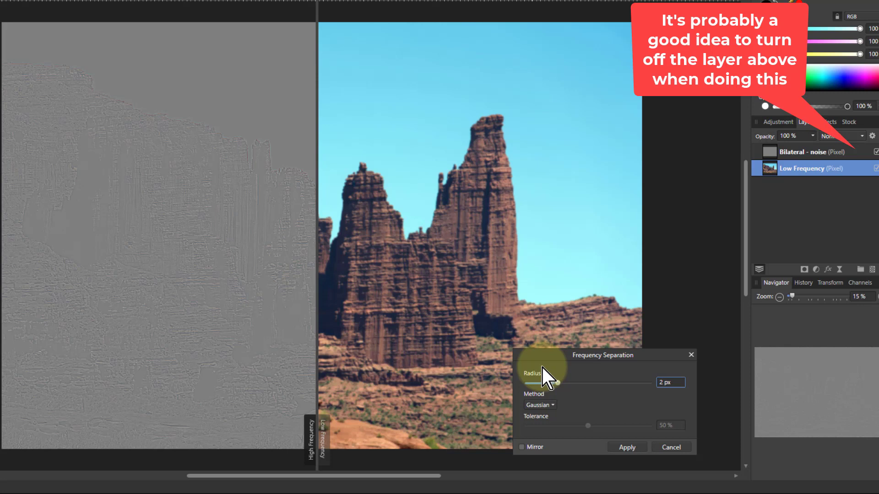
mouse_move(597, 400)
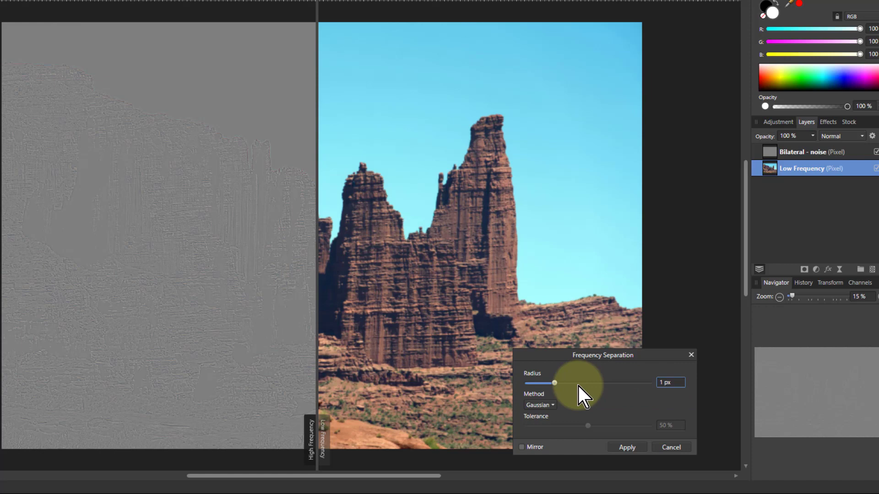
mouse_move(634, 480)
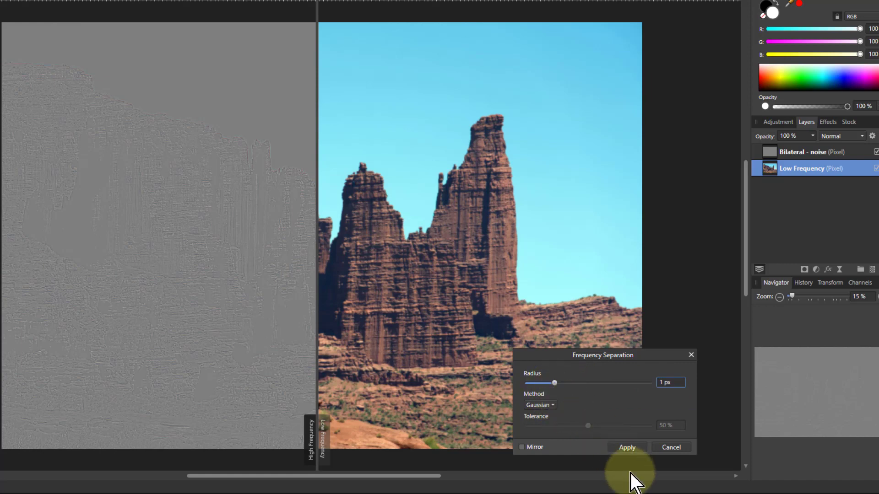
left_click(626, 447)
type("Gaussian -")
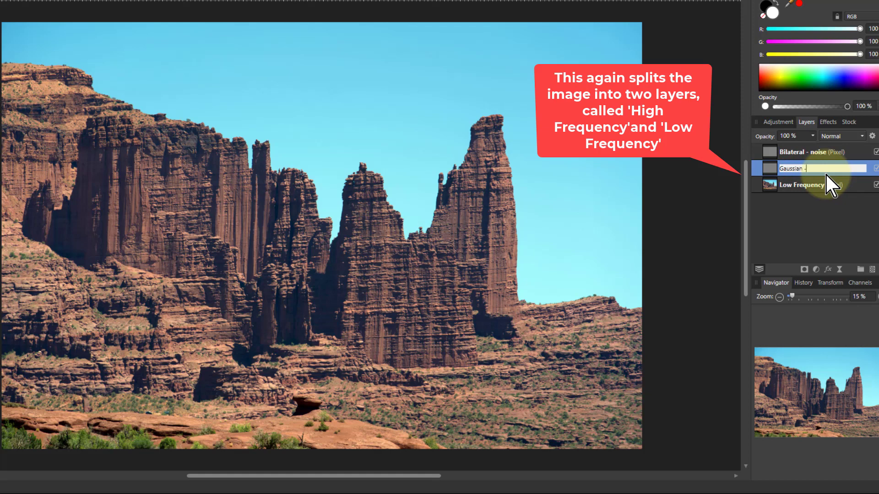
Finish naming the new detail layer 'Gaussian - edges'
type("edges")
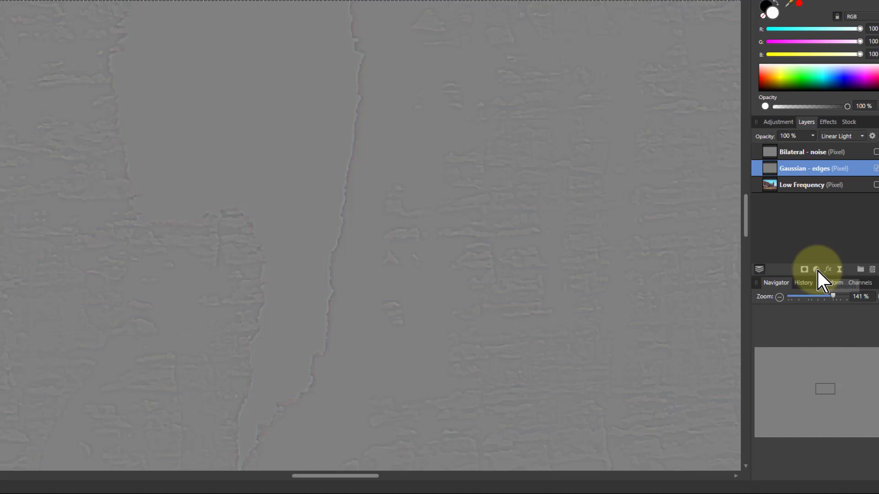
mouse_move(816, 269)
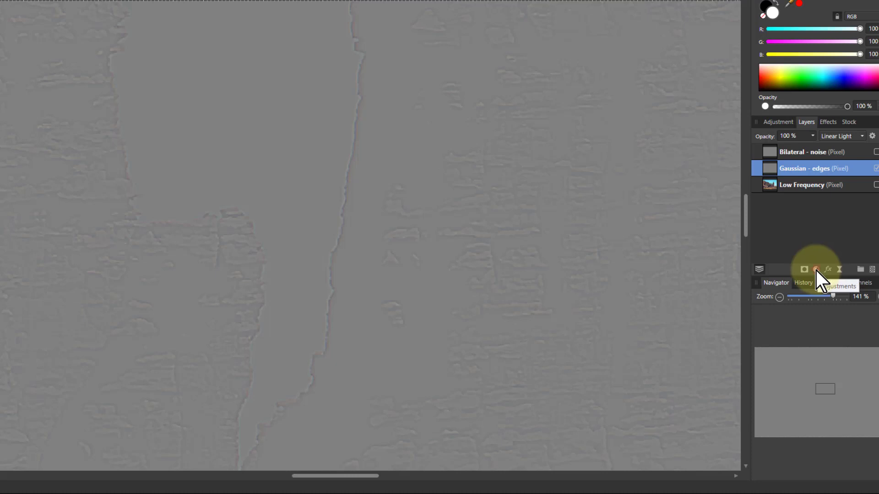
Add a Curves adjustment to Gaussian - edges and pull its black point inward
left_click(816, 269)
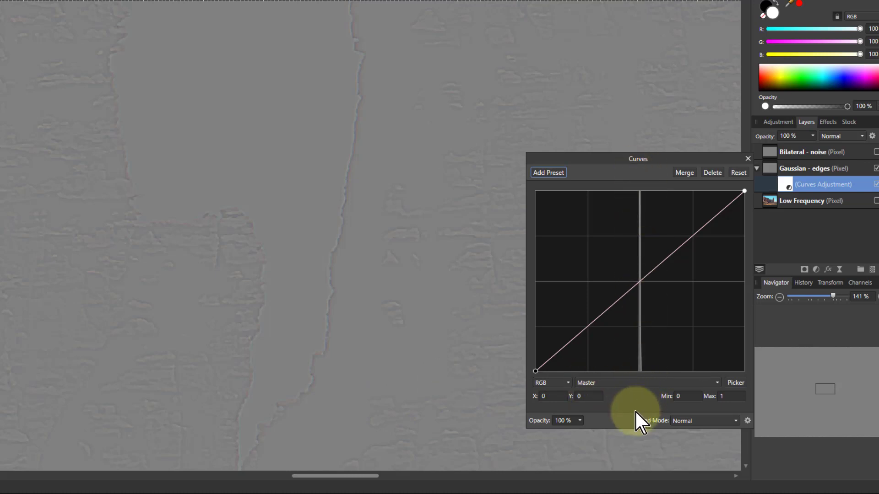
mouse_move(703, 246)
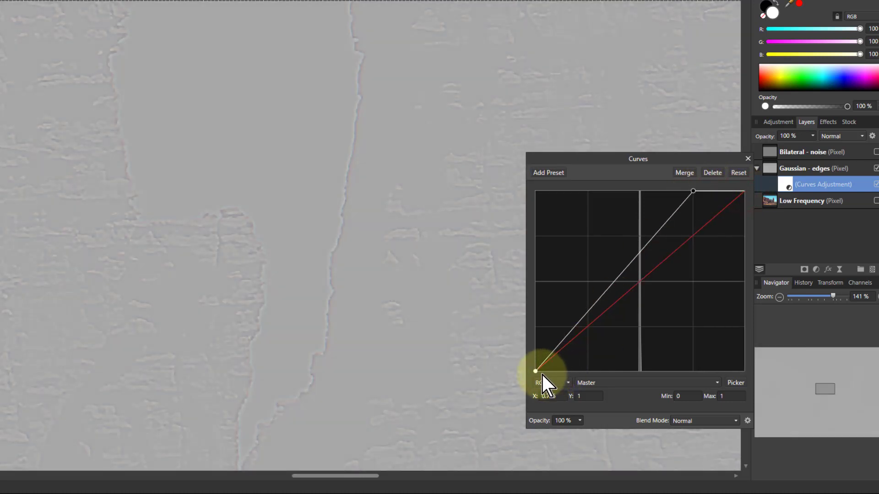
left_click_drag(536, 373, 586, 373)
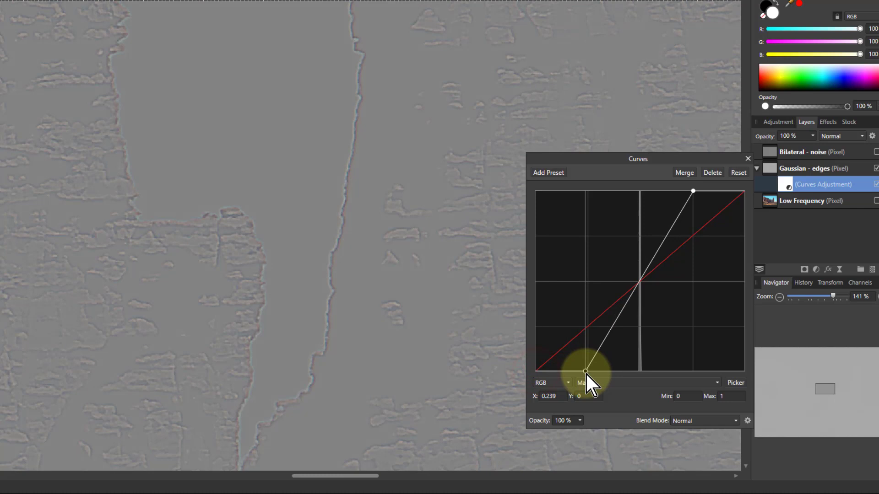
left_click_drag(587, 372, 639, 282)
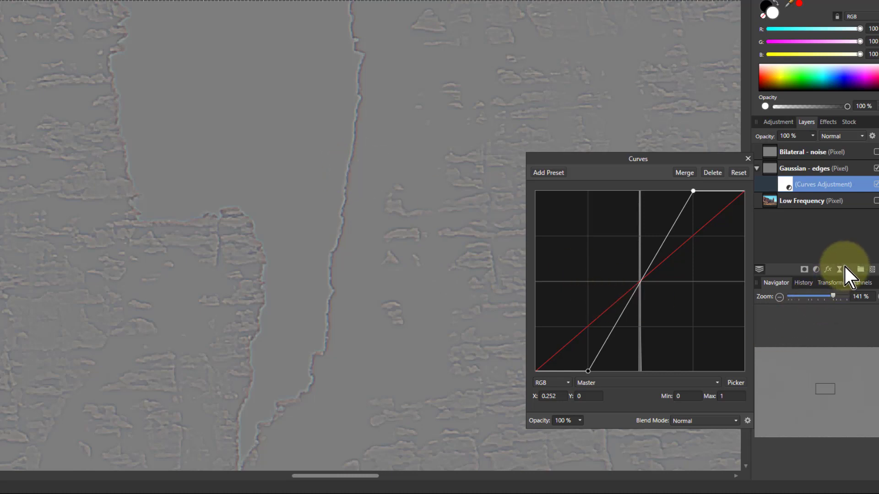
mouse_move(729, 230)
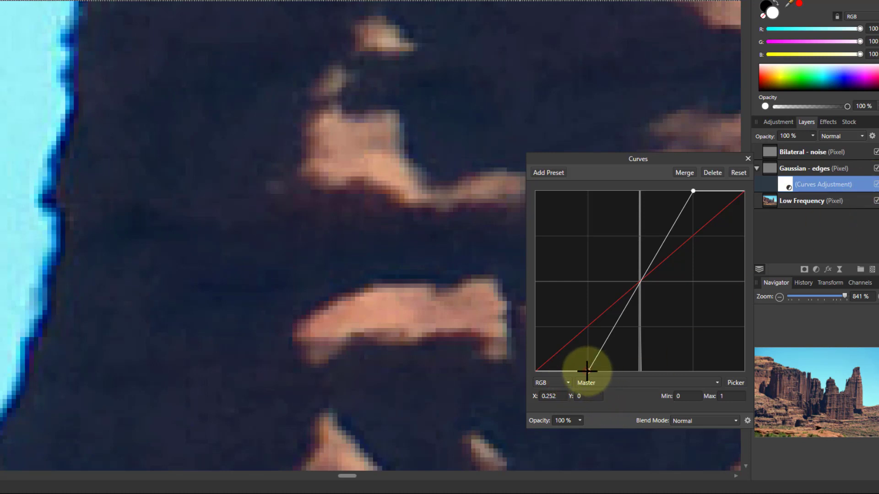
Pull the curve's black and white points inward, test bends, and keep a steep straight line
left_click_drag(586, 372, 694, 194)
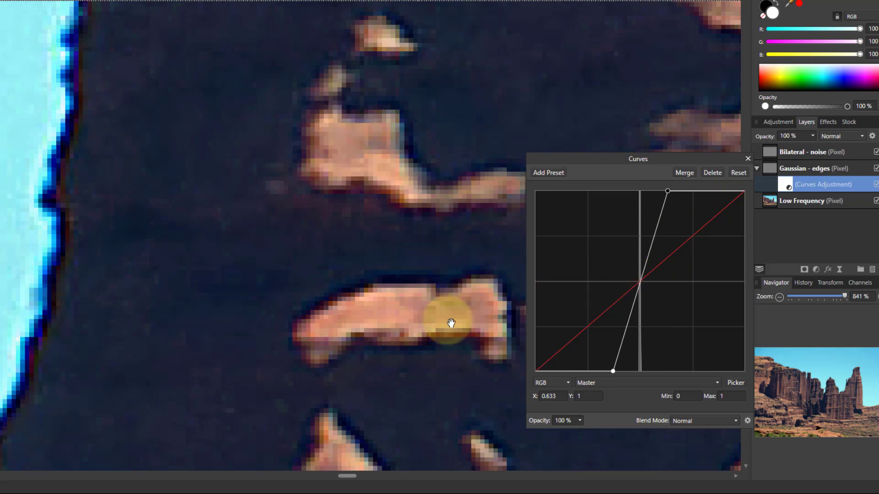
left_click_drag(613, 371, 604, 374)
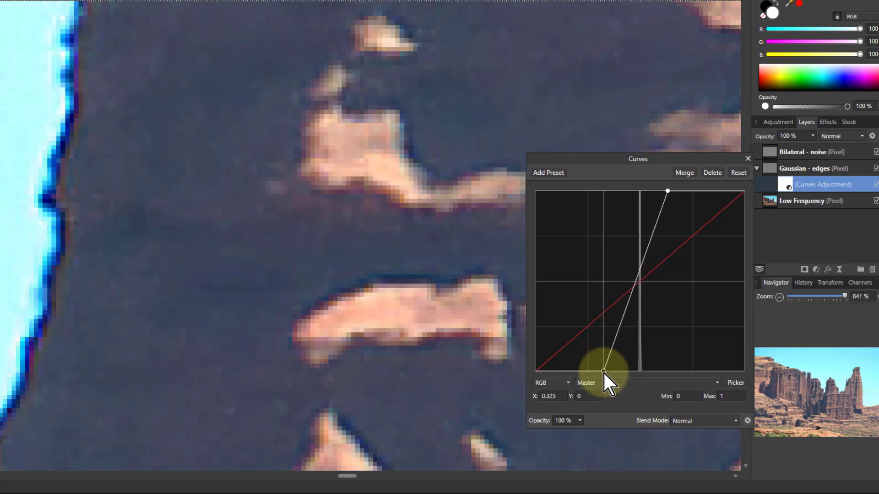
left_click_drag(604, 372, 610, 372)
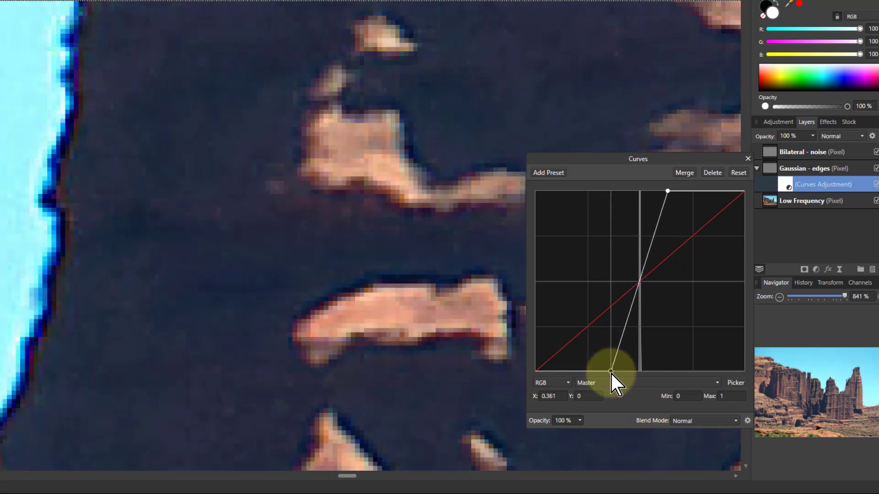
left_click_drag(611, 372, 667, 192)
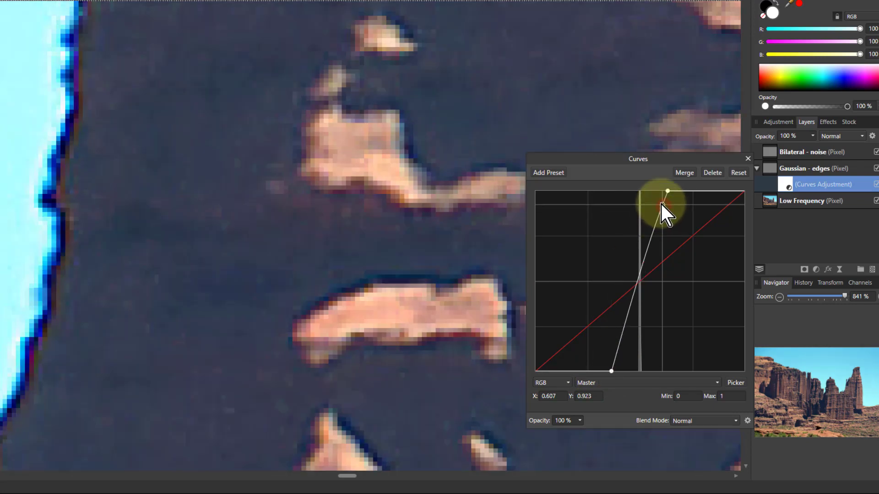
left_click_drag(666, 191, 660, 197)
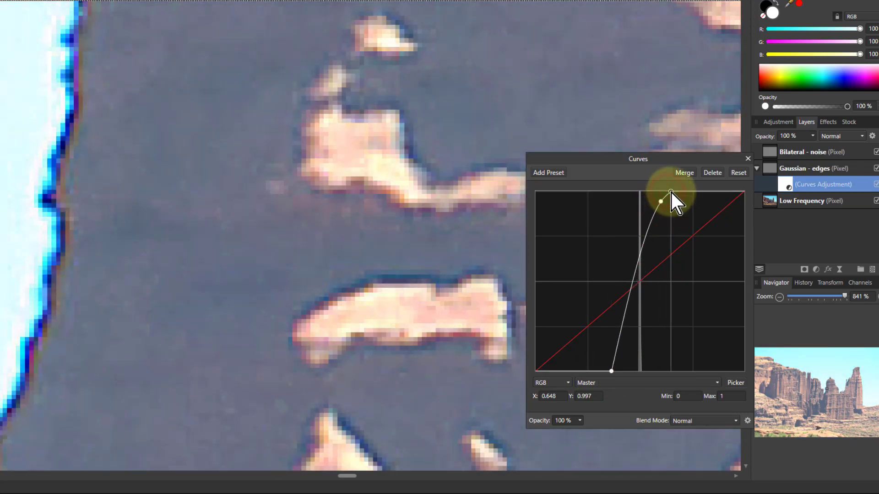
left_click_drag(660, 198, 612, 371)
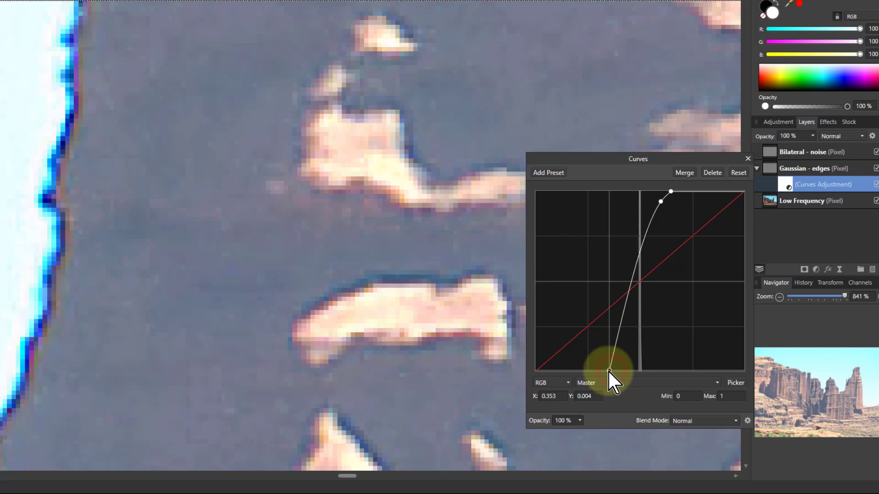
left_click_drag(610, 375, 611, 370)
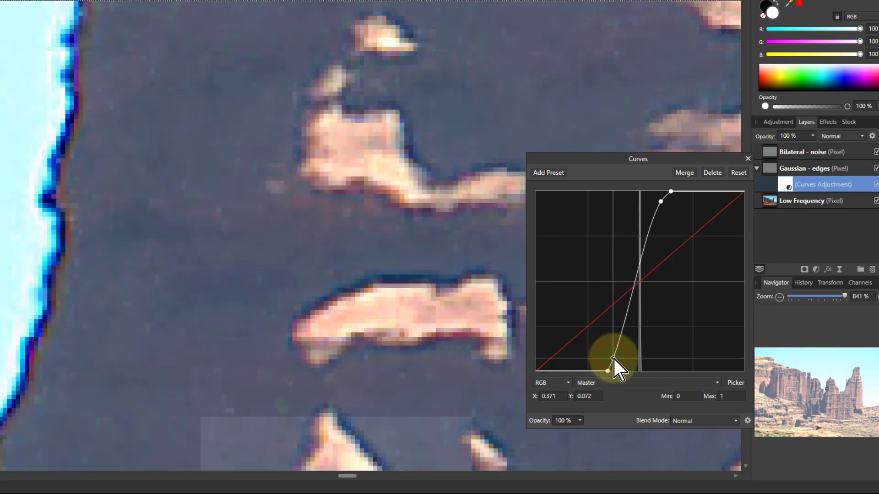
left_click_drag(607, 371, 607, 370)
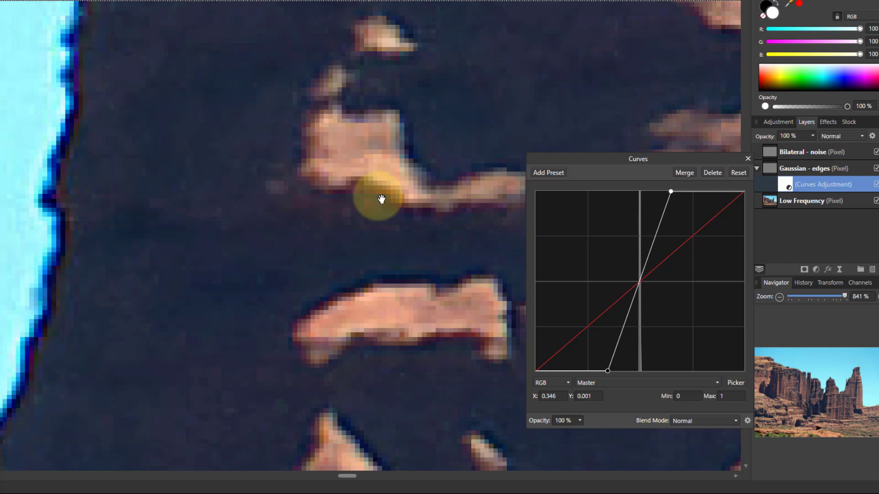
mouse_move(442, 264)
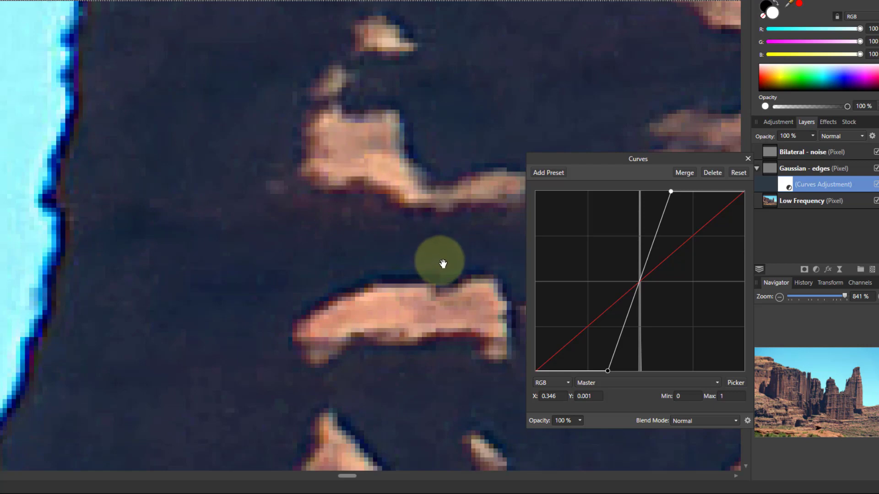
scroll("down", 3)
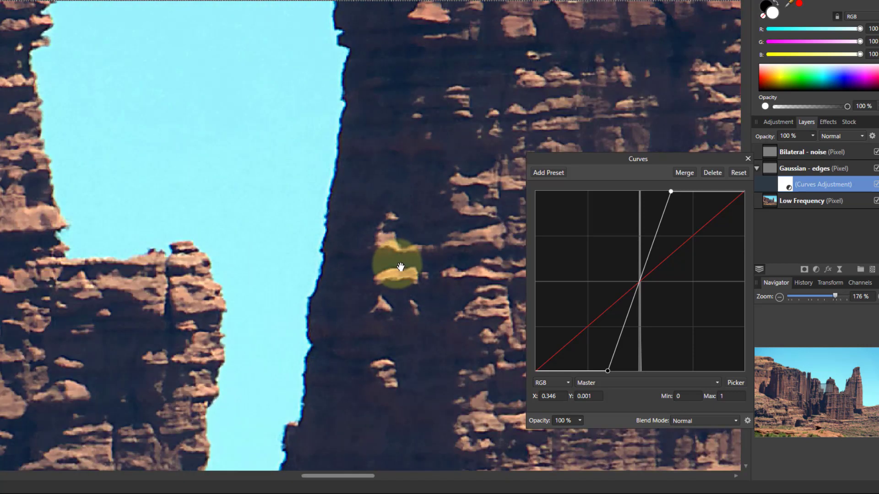
Zoom out to check the whole rock, then select the Bilateral - noise layer
scroll("down", 3)
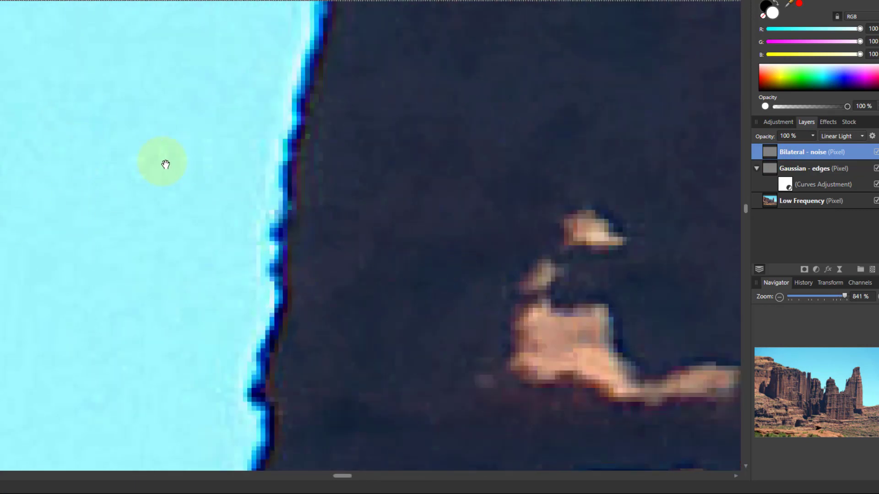
left_click(813, 168)
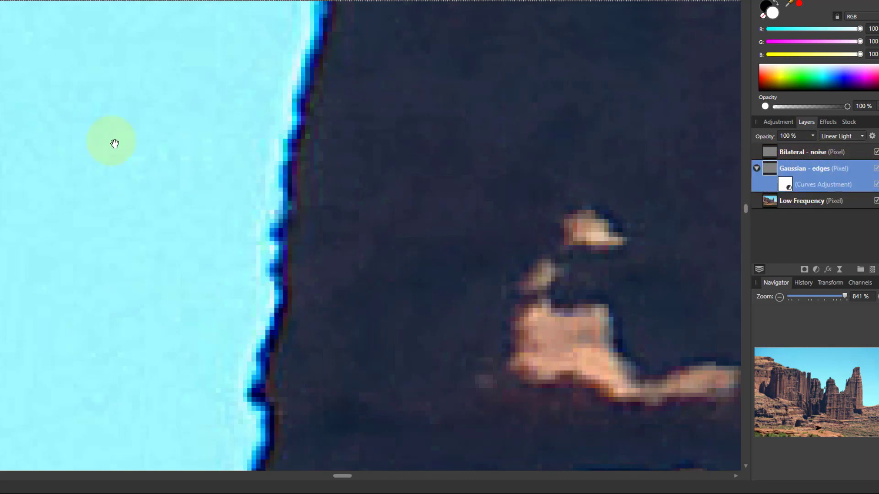
Add a Noise Reduction live filter to Bilateral - noise with 45% luminance, then select Low Frequency
left_click(813, 152)
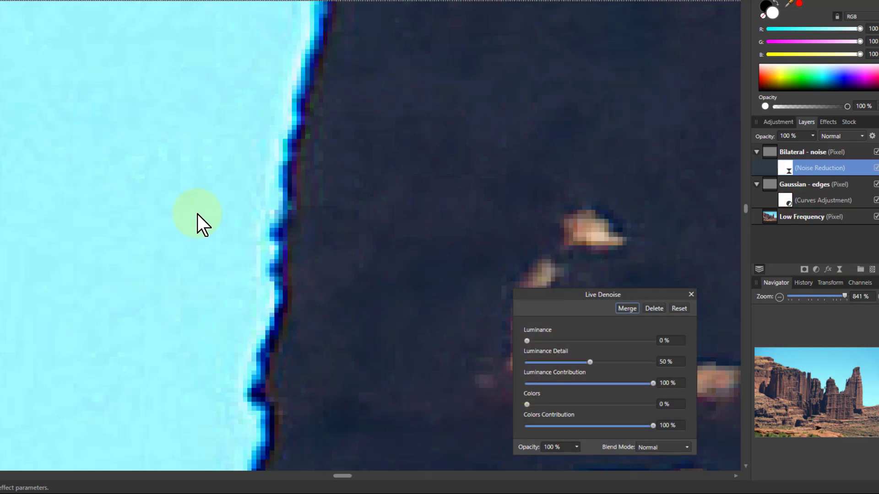
left_click_drag(527, 340, 532, 341)
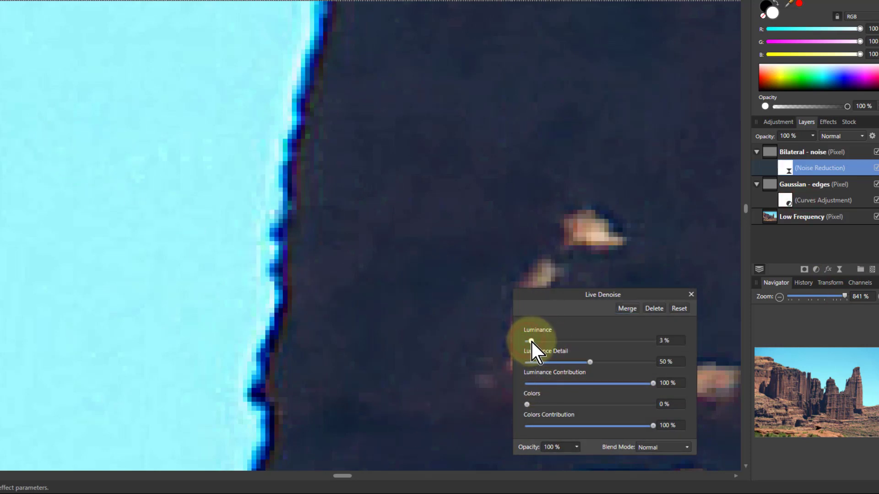
left_click_drag(530, 340, 580, 340)
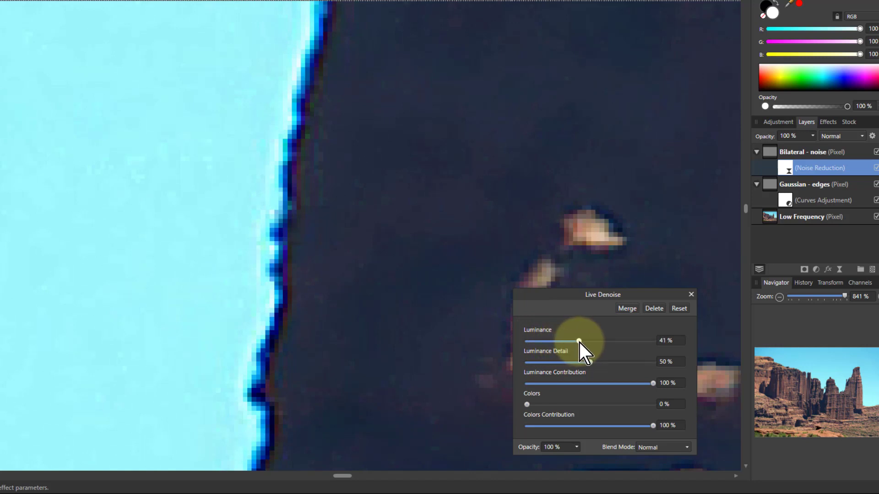
left_click_drag(579, 340, 585, 340)
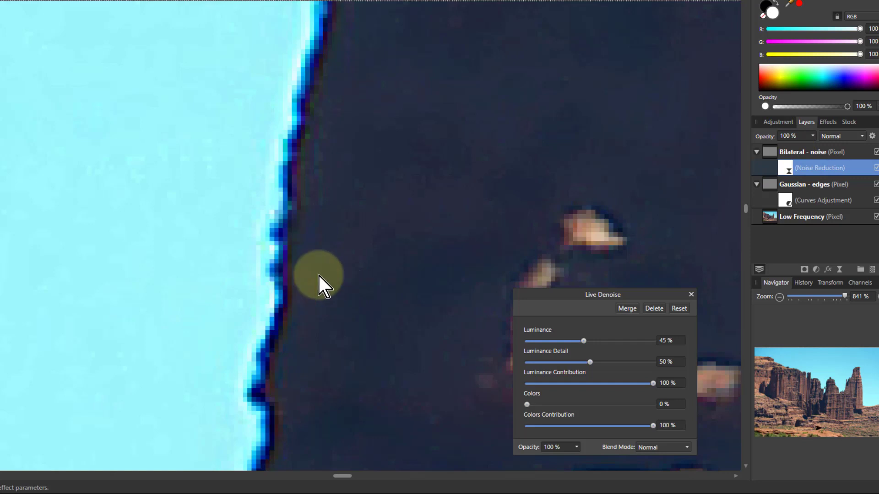
mouse_move(645, 311)
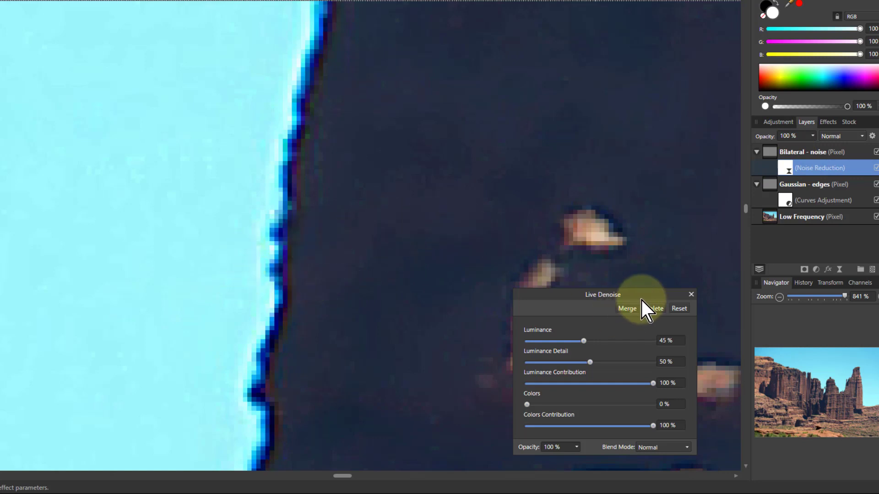
mouse_move(522, 233)
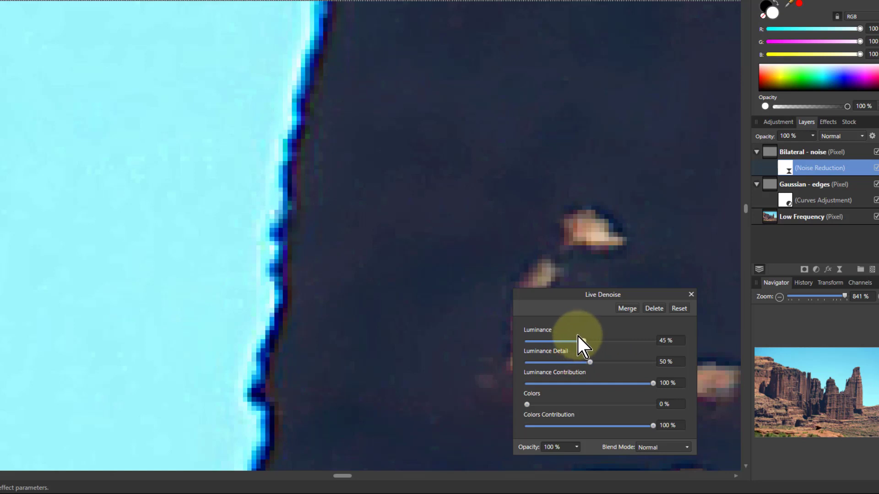
left_click(690, 294)
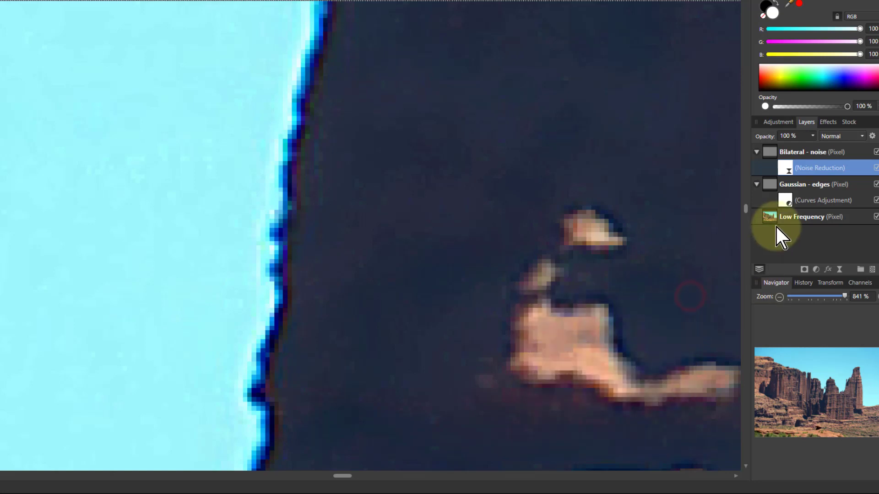
left_click(810, 217)
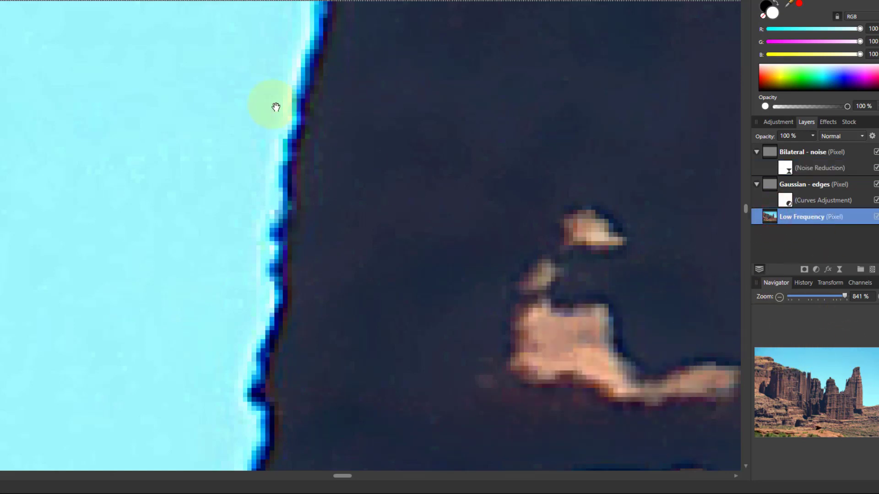
Start a Median frequency separation on Low Frequency, trying several radii before settling on 4.4 px
left_click(261, 10)
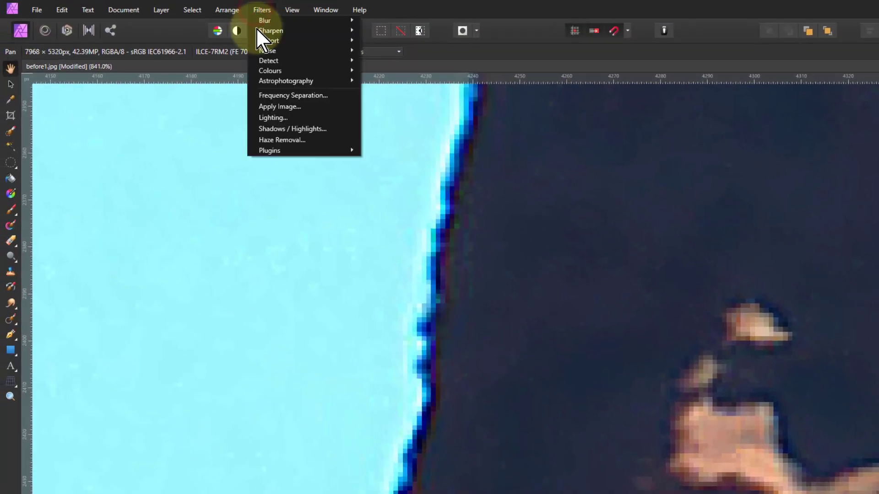
left_click(292, 95)
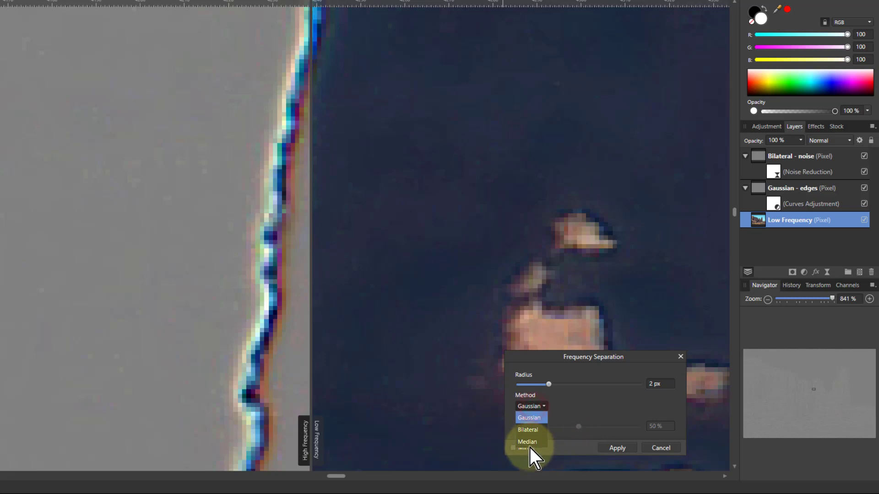
left_click(526, 441)
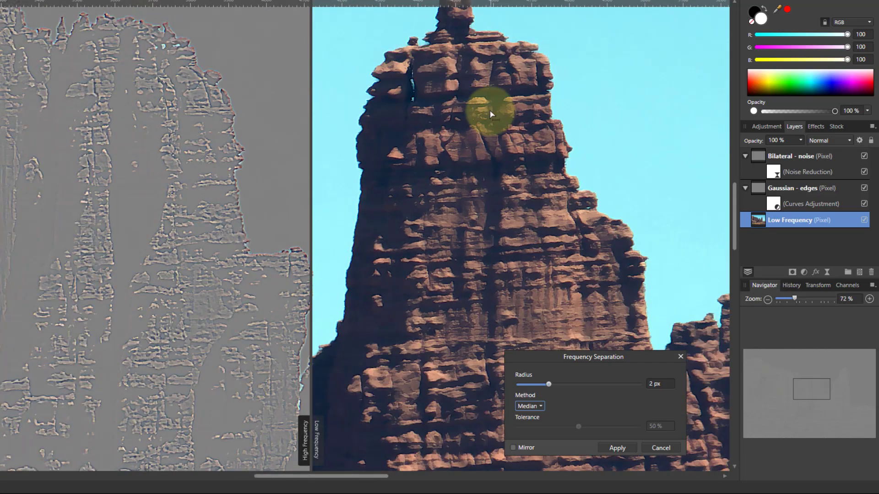
mouse_move(452, 204)
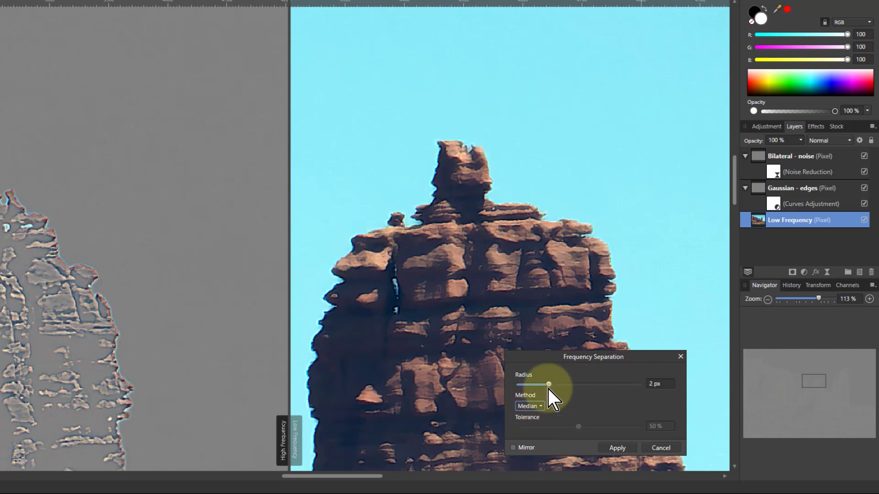
left_click_drag(548, 385, 562, 385)
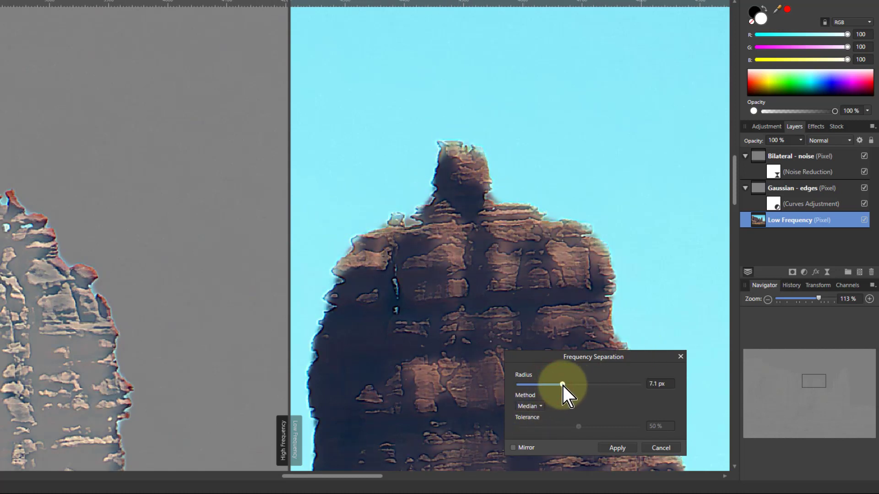
left_click_drag(562, 384, 549, 384)
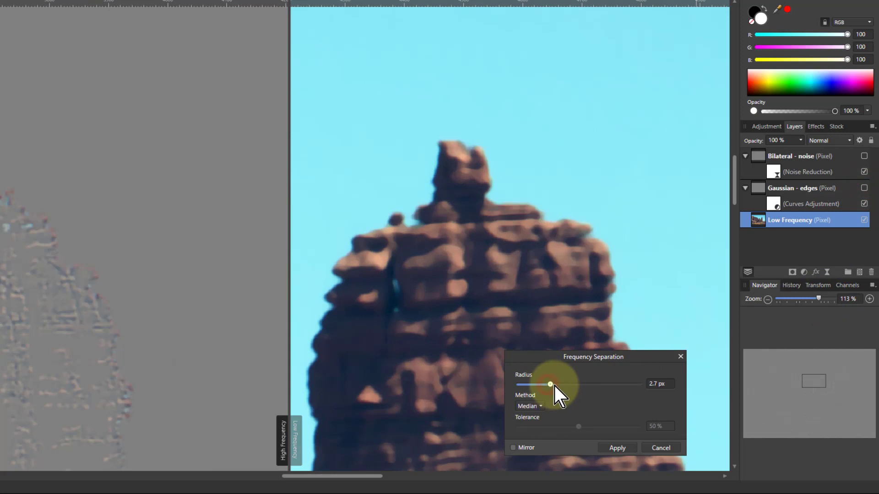
left_click_drag(550, 384, 558, 384)
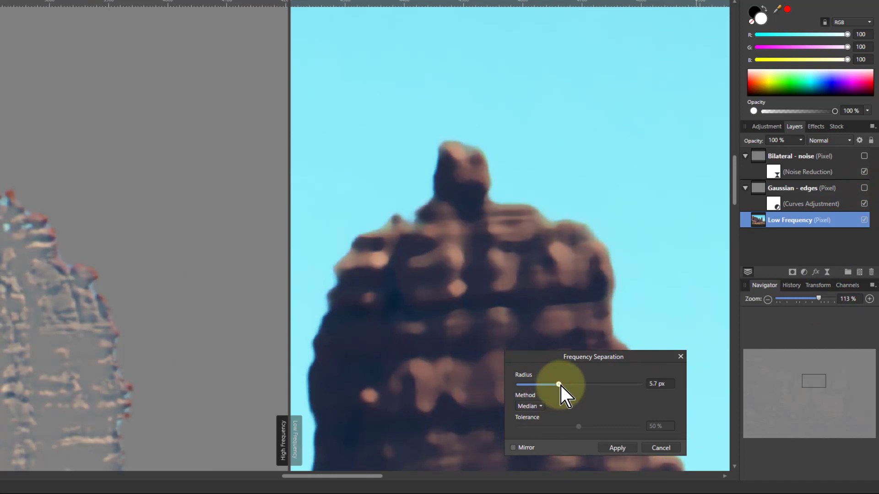
left_click_drag(557, 385, 570, 385)
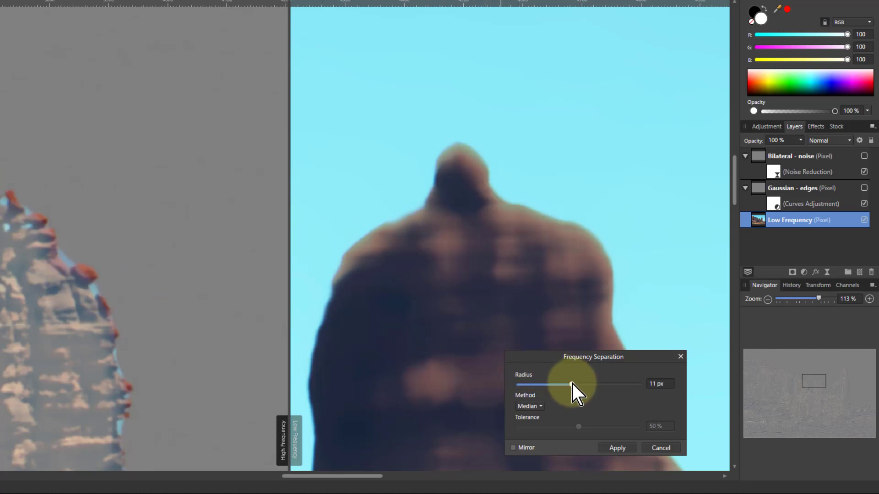
left_click_drag(572, 385, 542, 385)
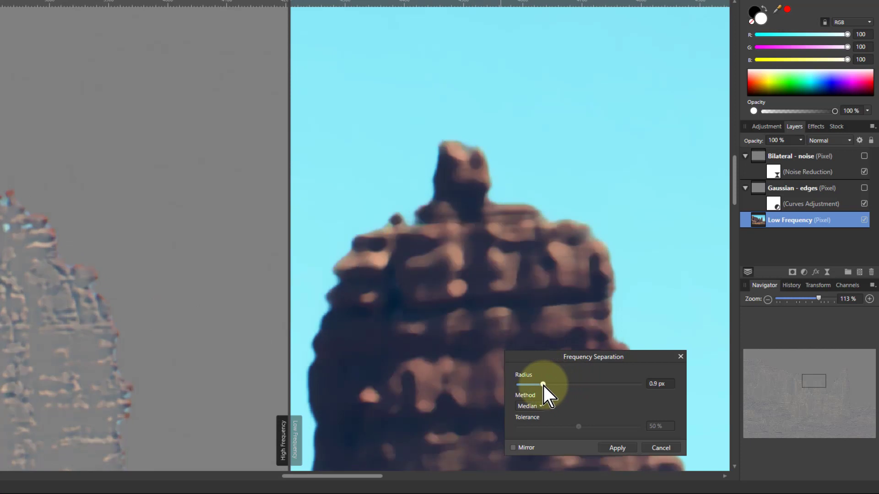
left_click_drag(543, 384, 554, 384)
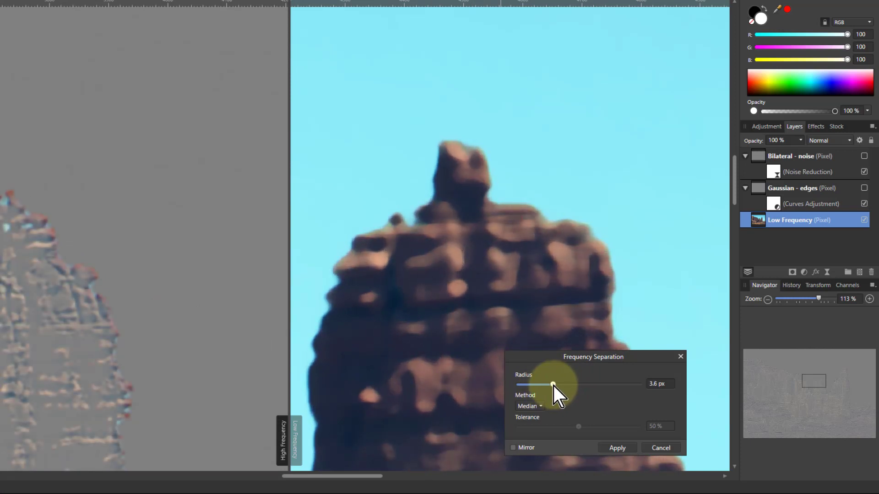
left_click_drag(553, 385, 556, 385)
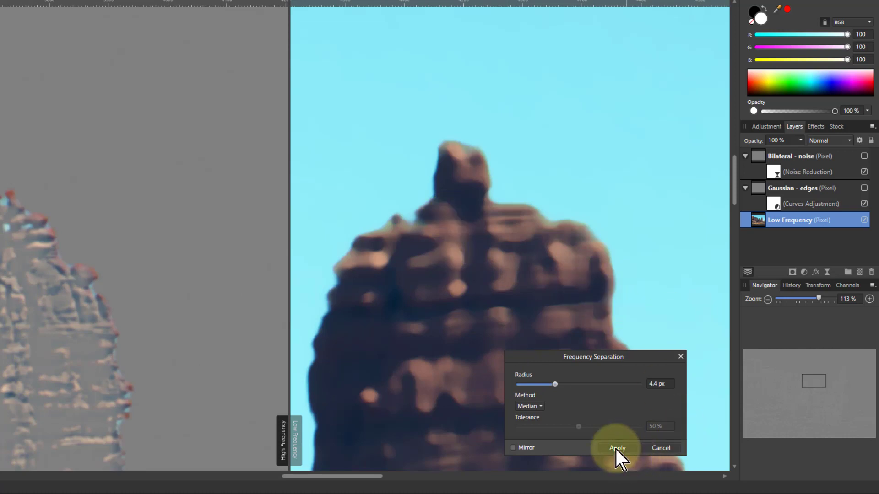
Apply the median separation, rename its detail layer 'Median - colour', and show Gaussian - edges again
left_click(616, 447)
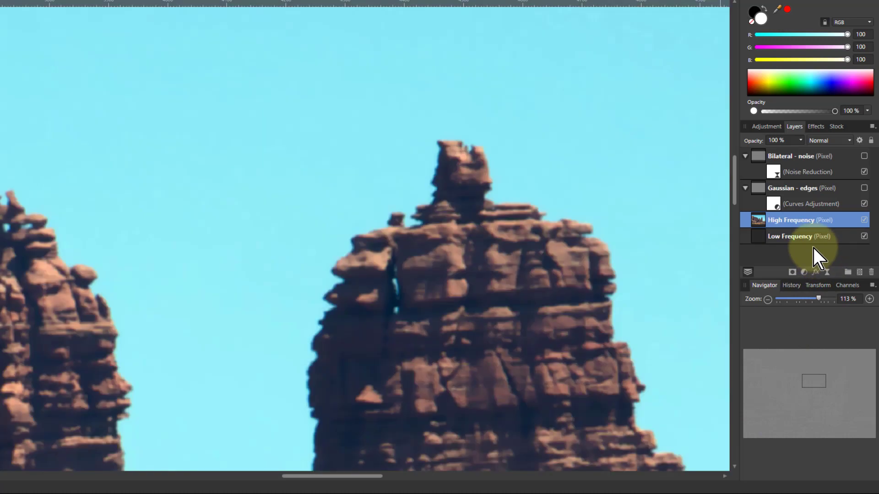
double_click(791, 220)
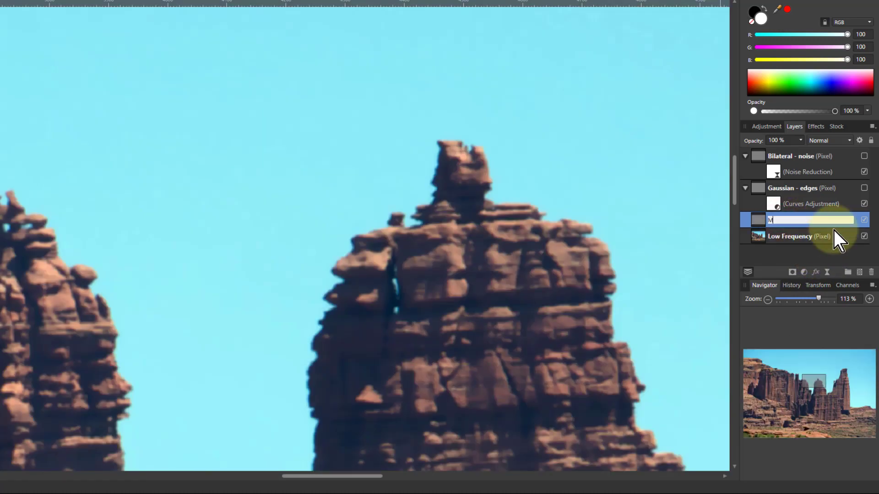
type("Median o")
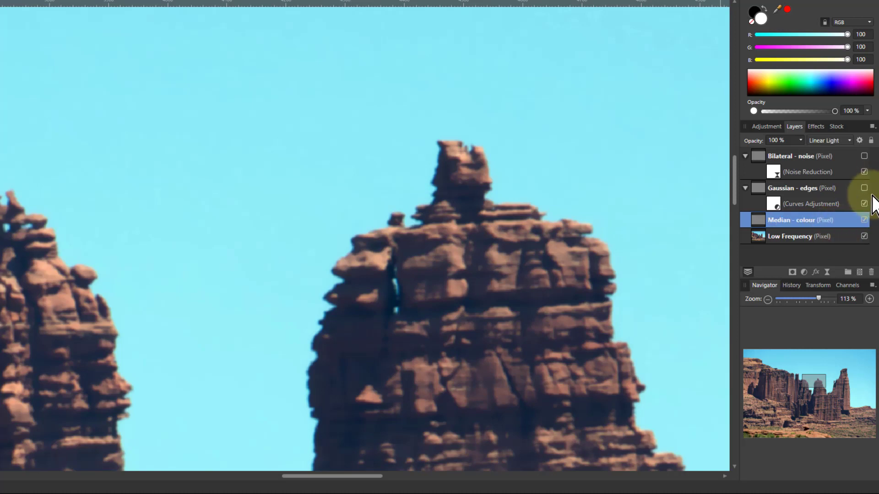
left_click(864, 156)
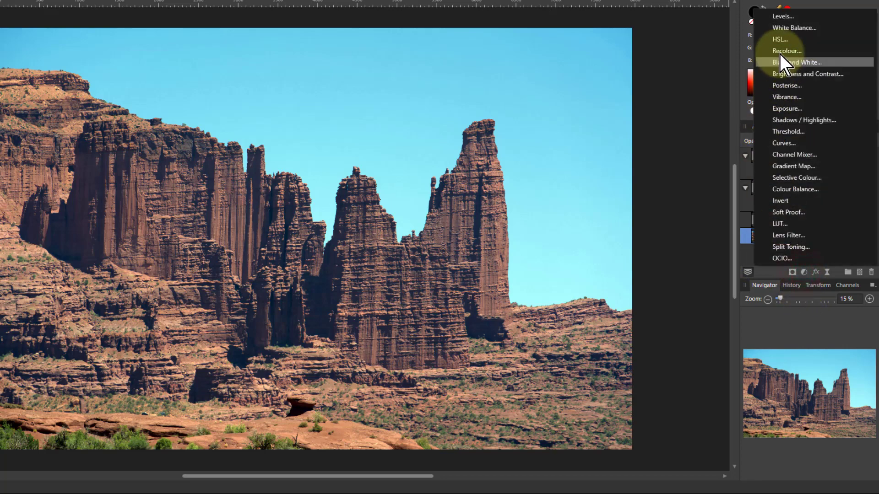
Add an HSL Shift adjustment and shift the rock's reds by about 11.5°
left_click(779, 38)
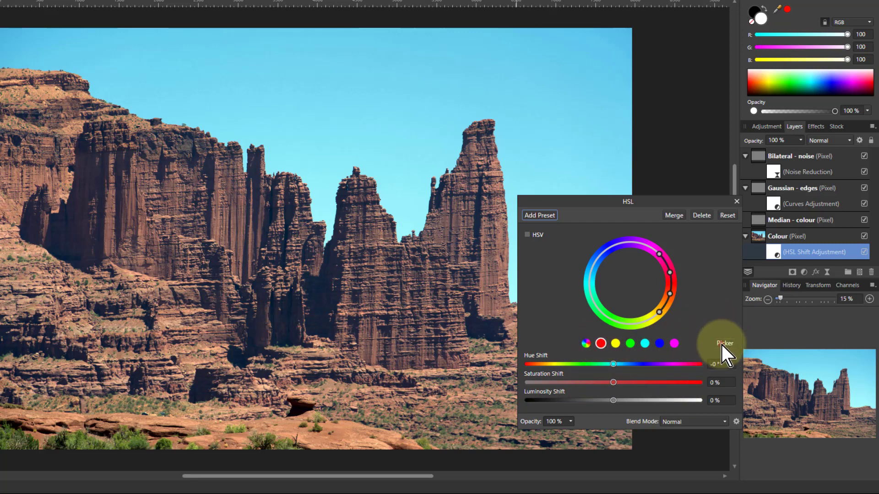
left_click(724, 342)
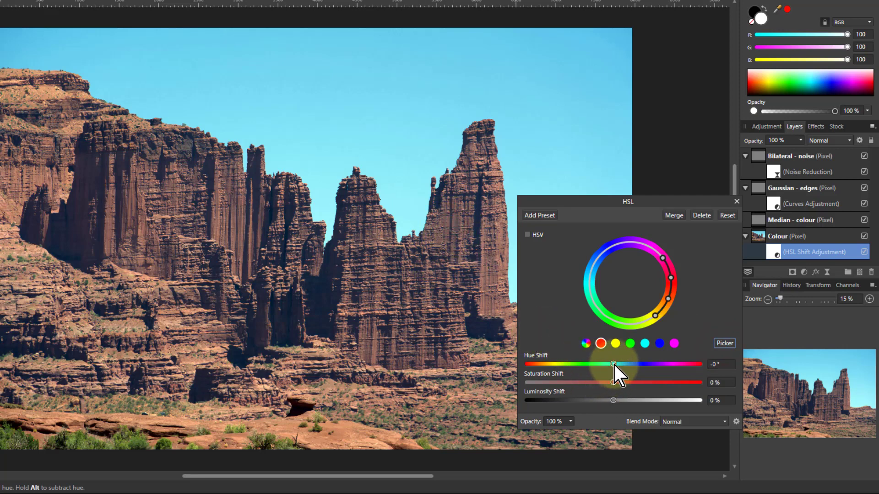
left_click_drag(612, 364, 620, 364)
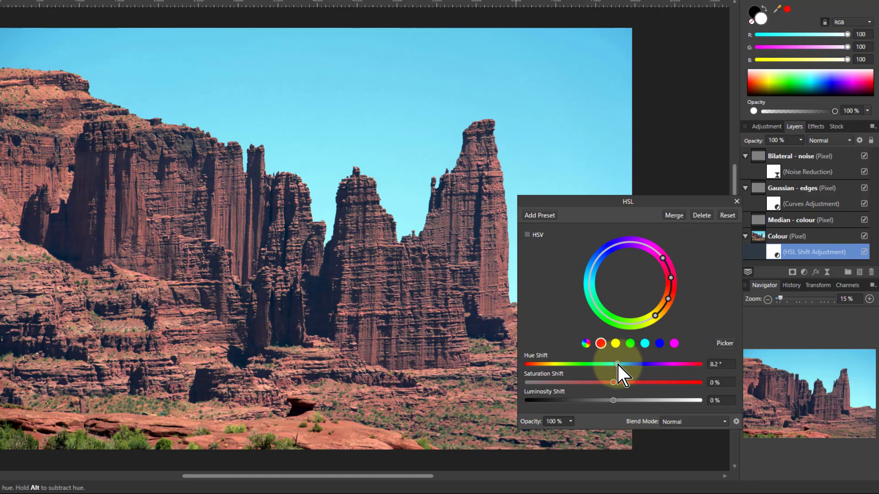
left_click_drag(614, 364, 623, 363)
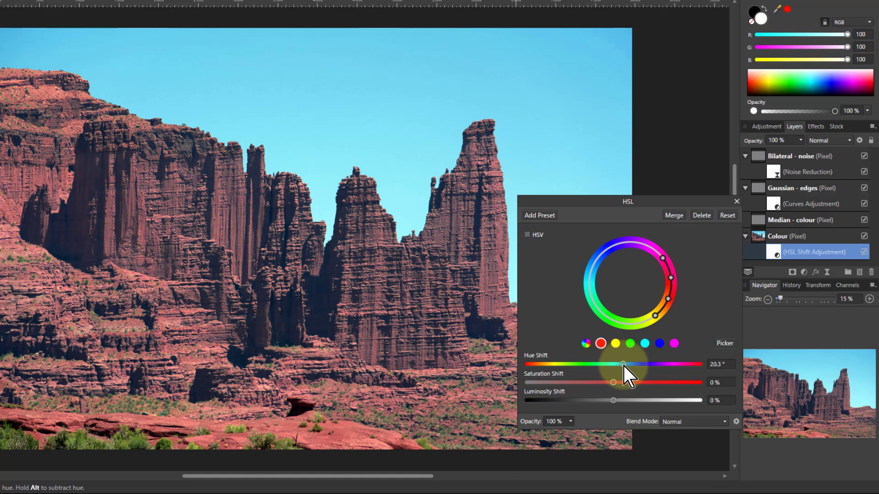
left_click_drag(628, 364, 621, 365)
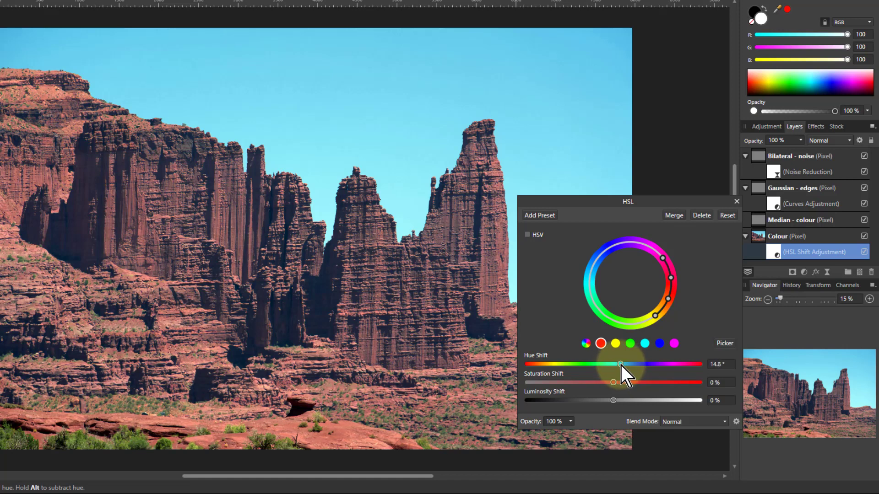
left_click_drag(617, 363, 622, 364)
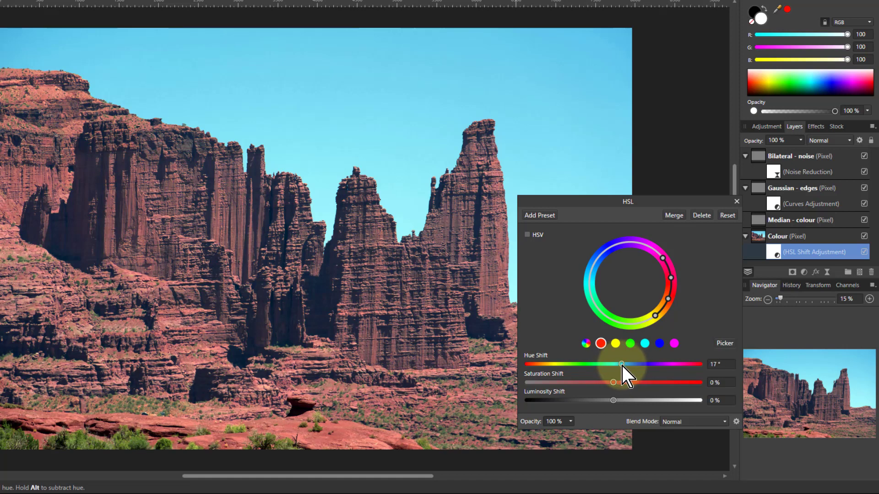
left_click_drag(621, 364, 617, 364)
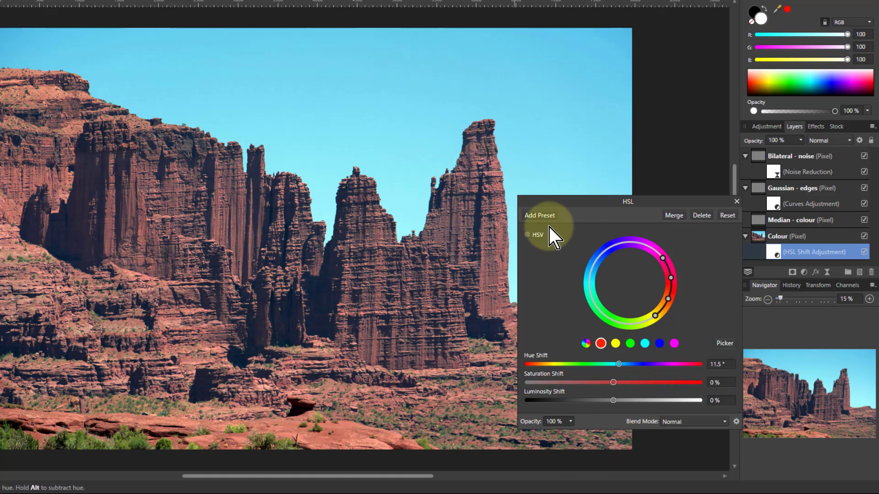
mouse_move(572, 227)
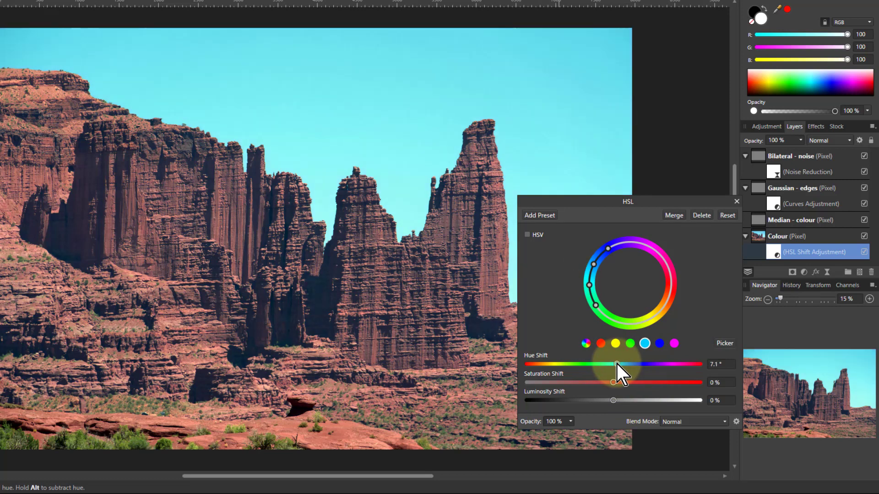
Shift the cyan sky hue to about -22.5° for a deeper blue
left_click_drag(627, 364, 606, 364)
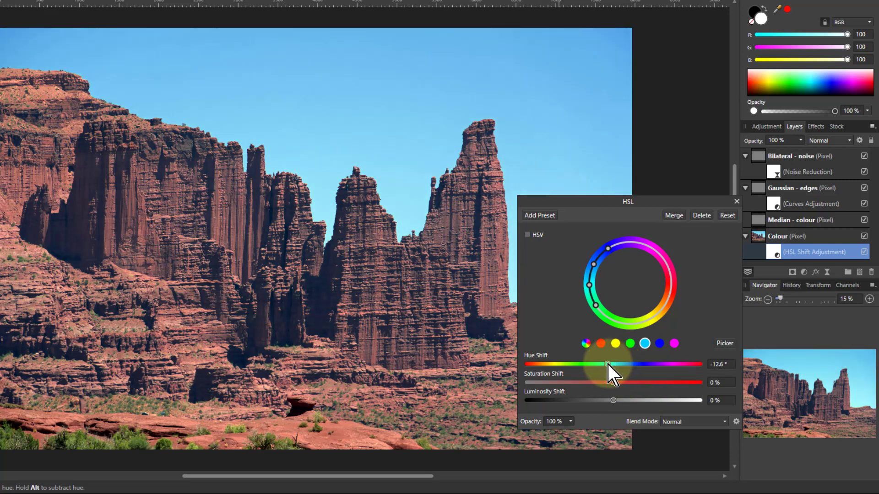
left_click_drag(608, 365, 586, 364)
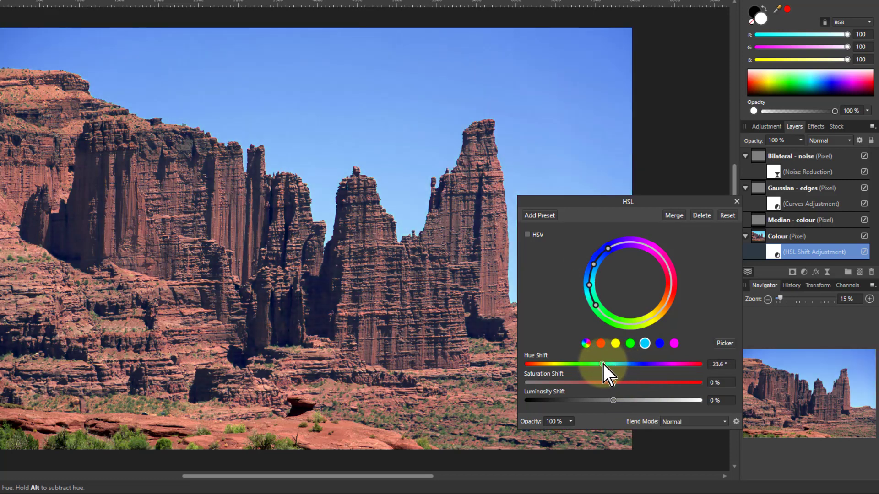
left_click_drag(602, 365, 605, 364)
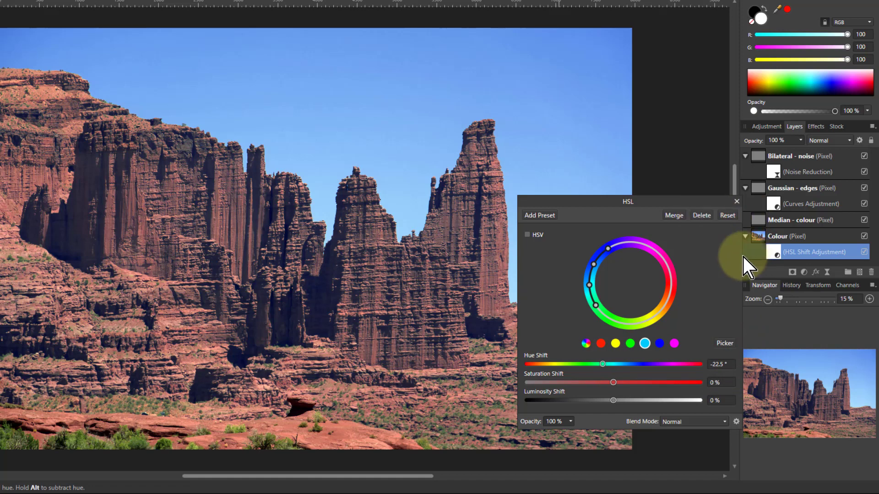
left_click(737, 201)
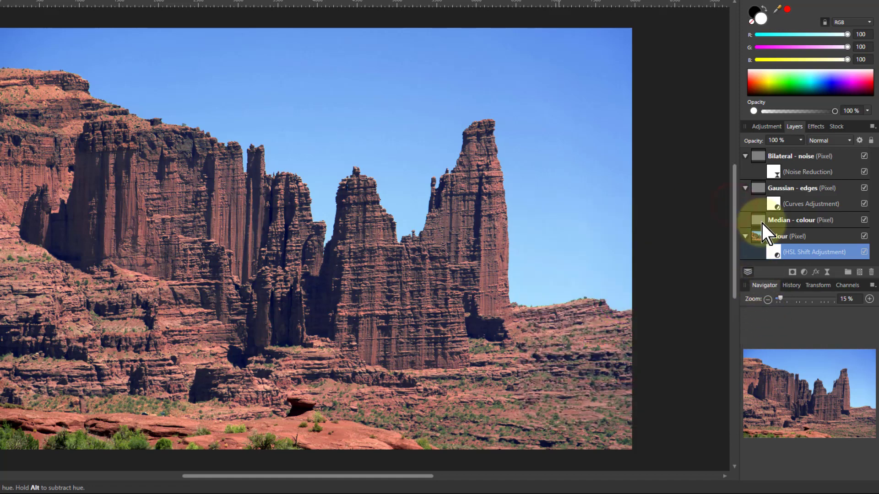
Add Curves to Median - colour, raising upper midtones and lowering shadows
left_click(802, 220)
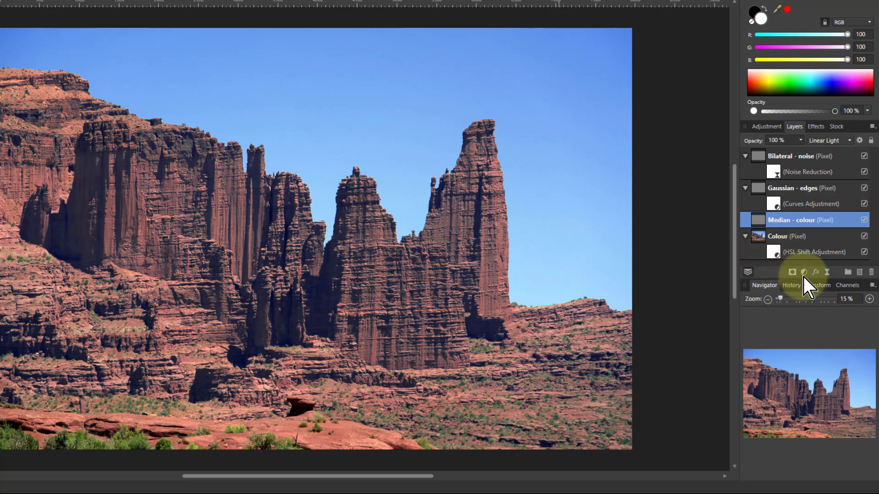
left_click(792, 272)
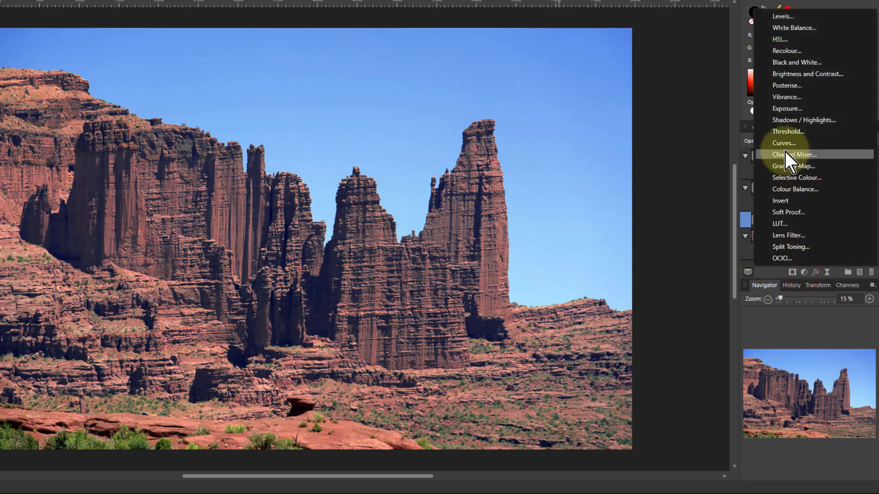
left_click(784, 143)
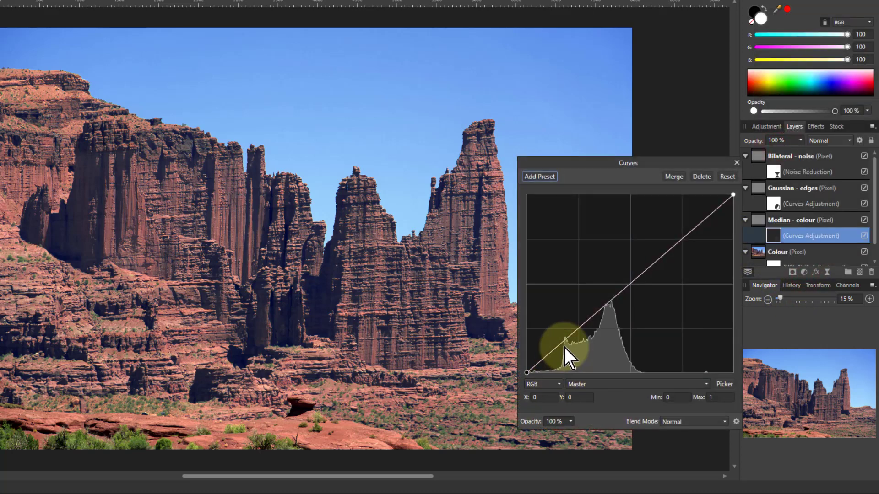
mouse_move(676, 241)
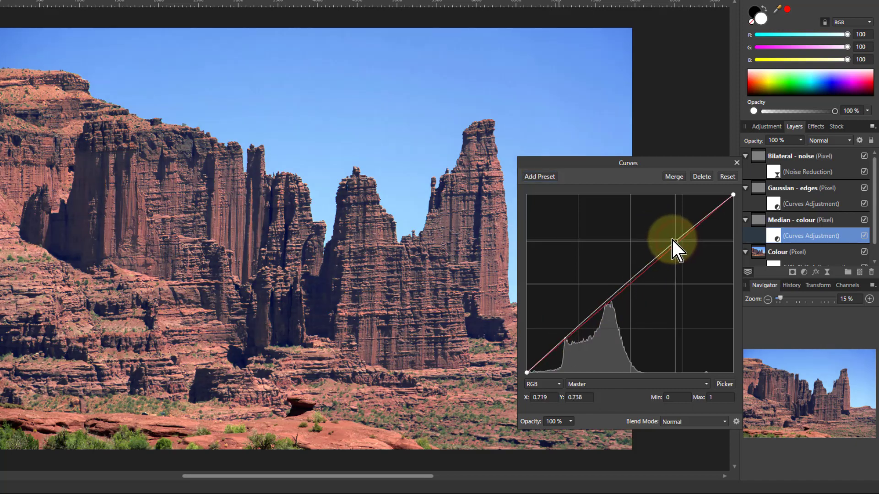
left_click_drag(675, 244, 674, 241)
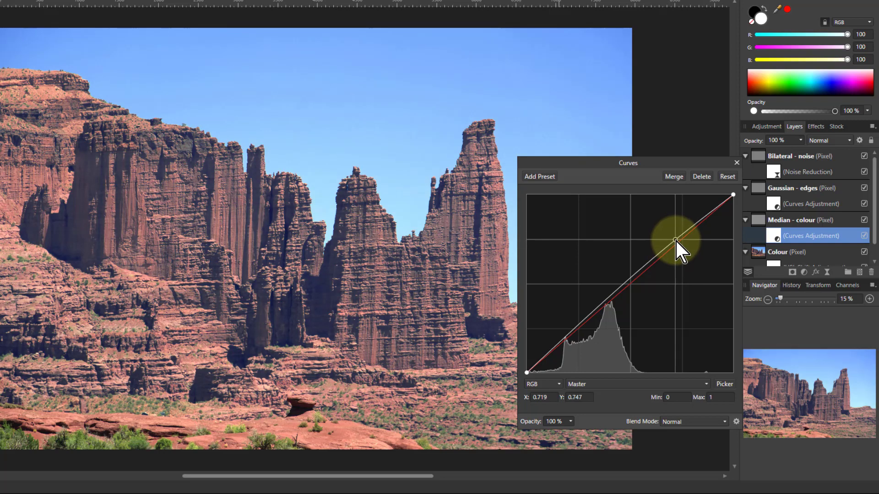
left_click_drag(676, 242, 560, 339)
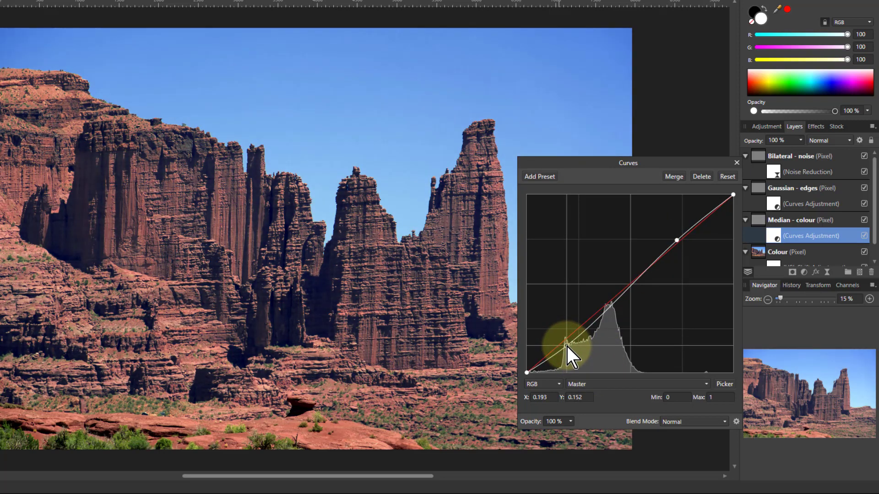
left_click_drag(566, 341, 566, 345)
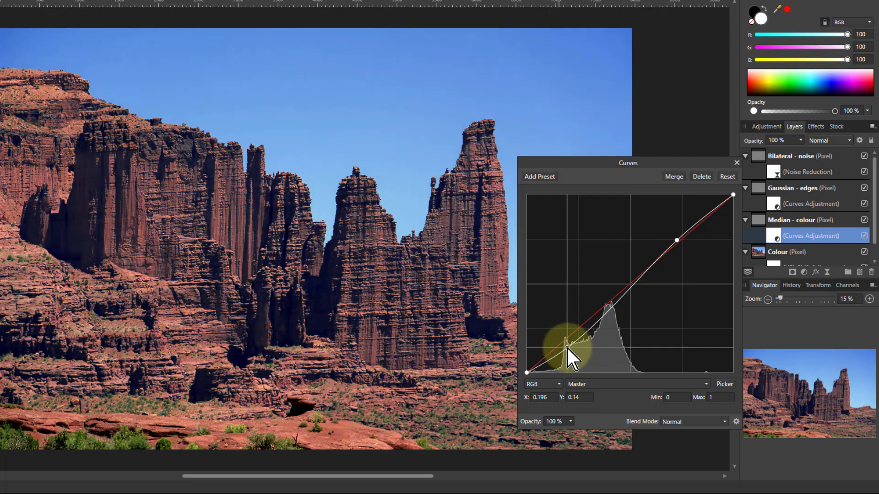
left_click_drag(566, 340, 565, 343)
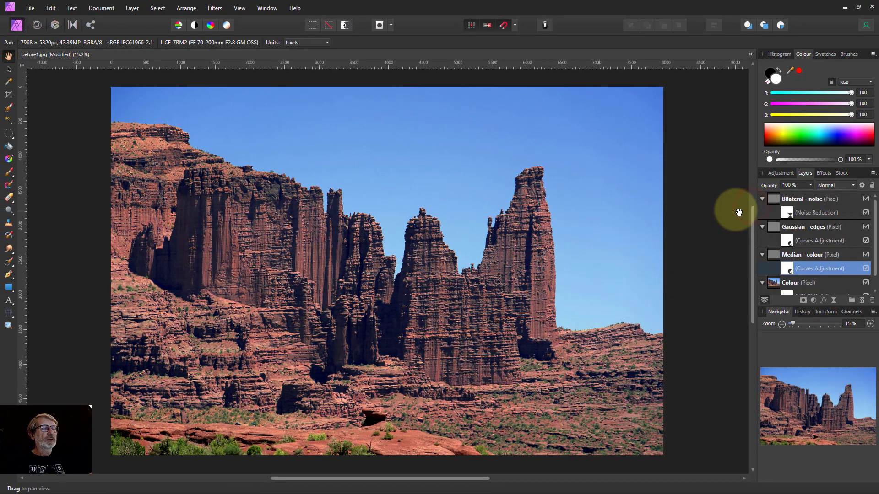
Select the Gaussian - edges, Median - colour and Colour layers together
left_click(818, 240)
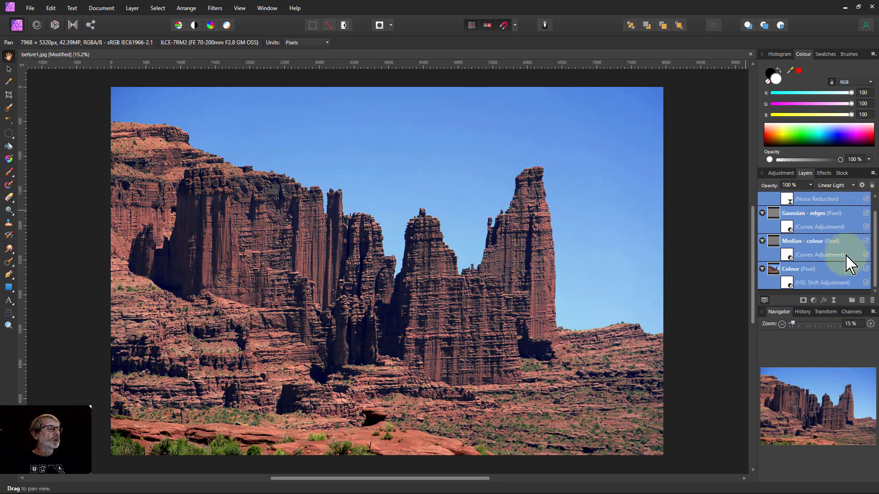
left_click(802, 312)
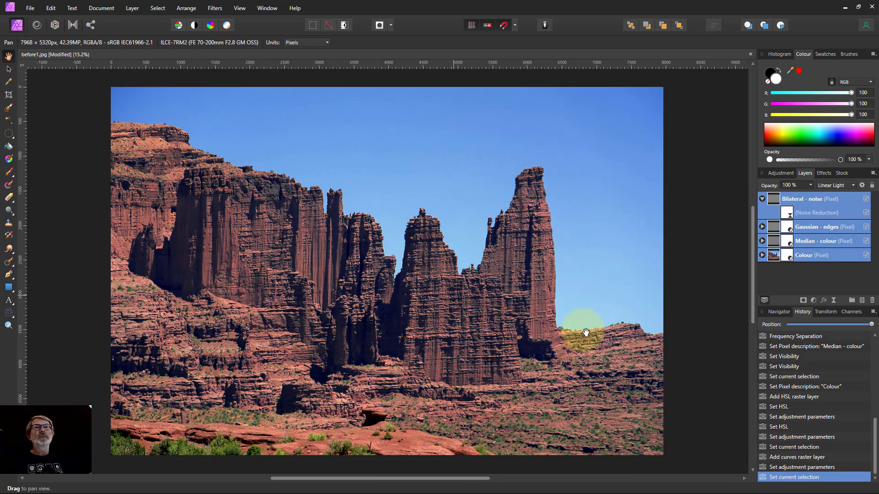
mouse_move(632, 211)
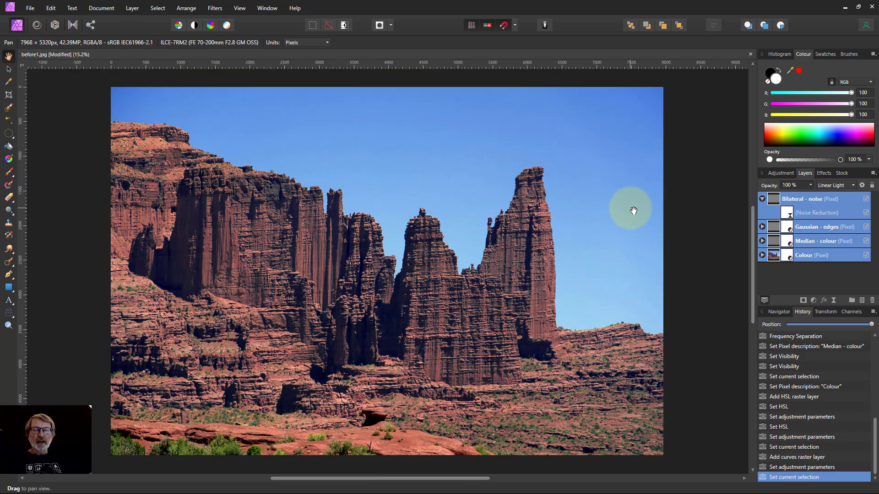